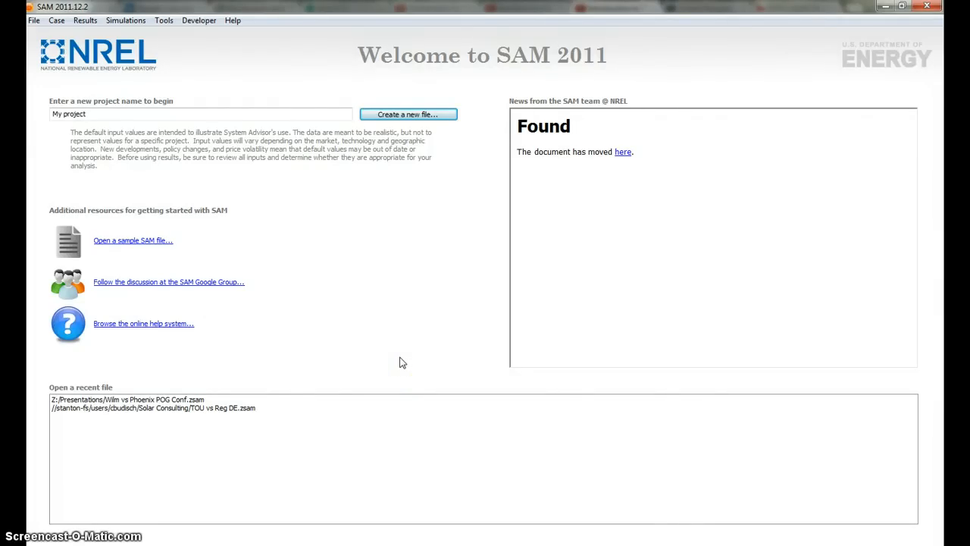
{"action": "mouse_move", "coordinate": [391, 342]}
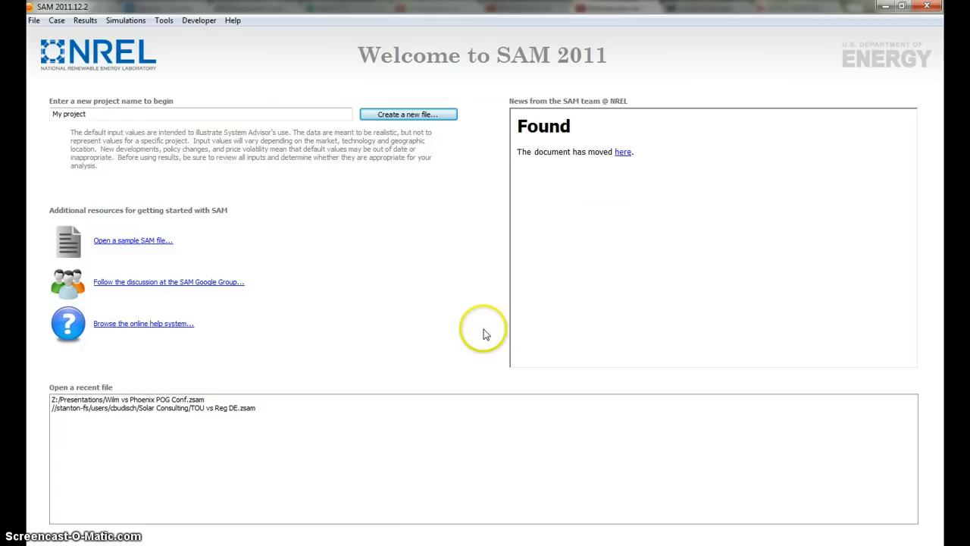
{"action": "mouse_move", "coordinate": [478, 317]}
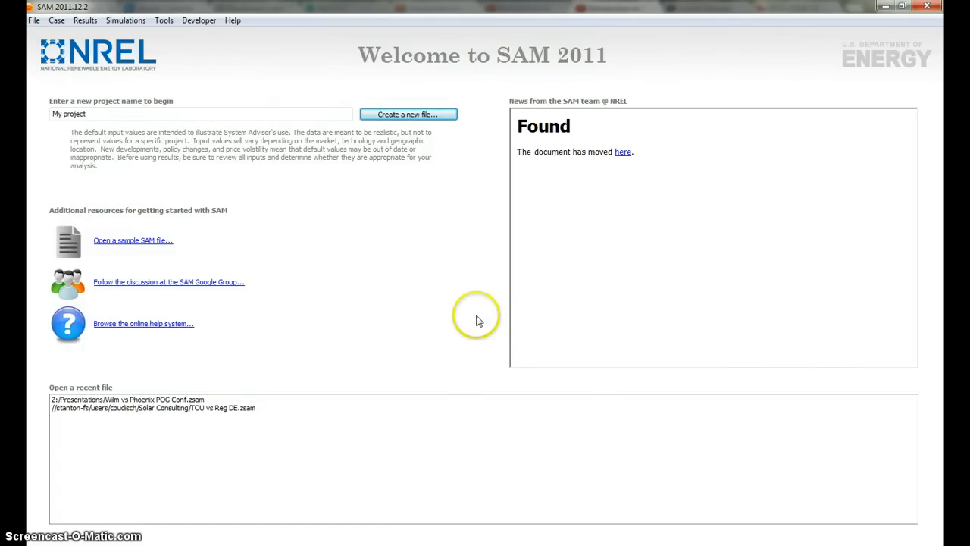
{"action": "mouse_move", "coordinate": [514, 74]}
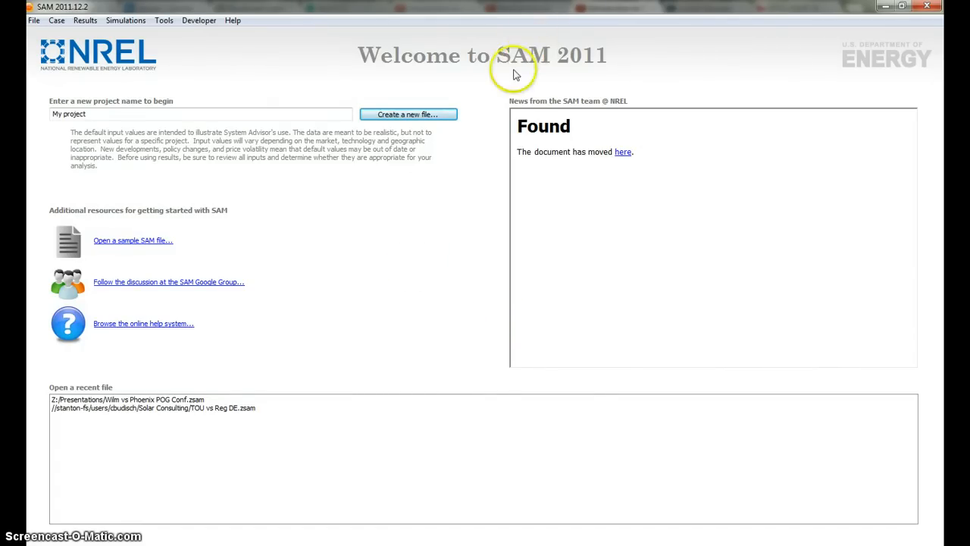
{"action": "mouse_move", "coordinate": [424, 235]}
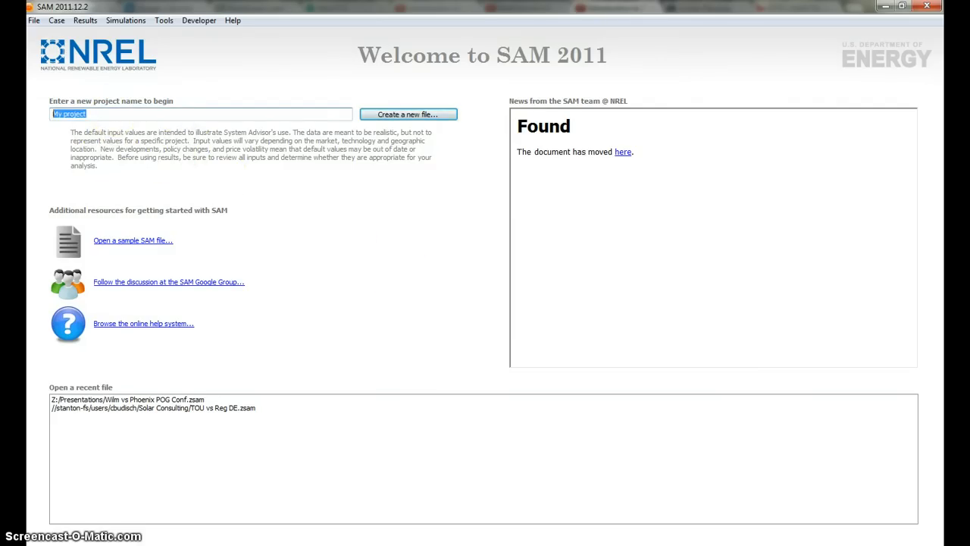
- Name the new project 'PV tutorial' on the welcome page
{"action": "type", "text": "PV tu"}
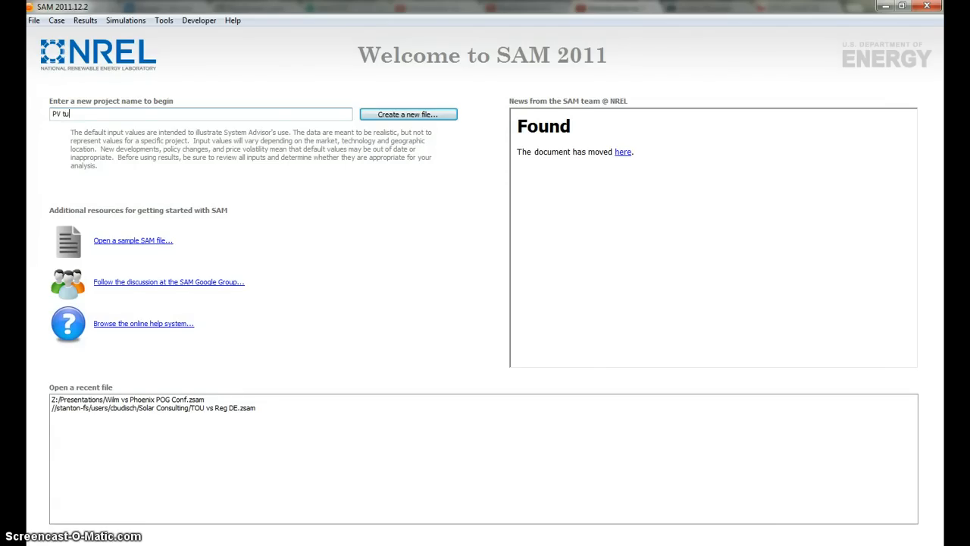
{"action": "type", "text": "torial"}
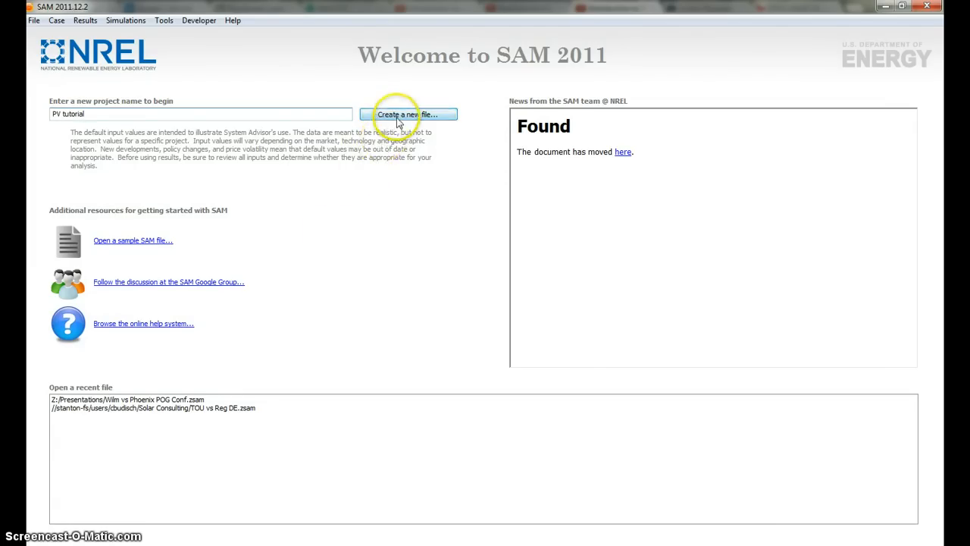
- Create the project as a Photovoltaics PVWatts System Model case with Residential financing
{"action": "left_click", "coordinate": [407, 113]}
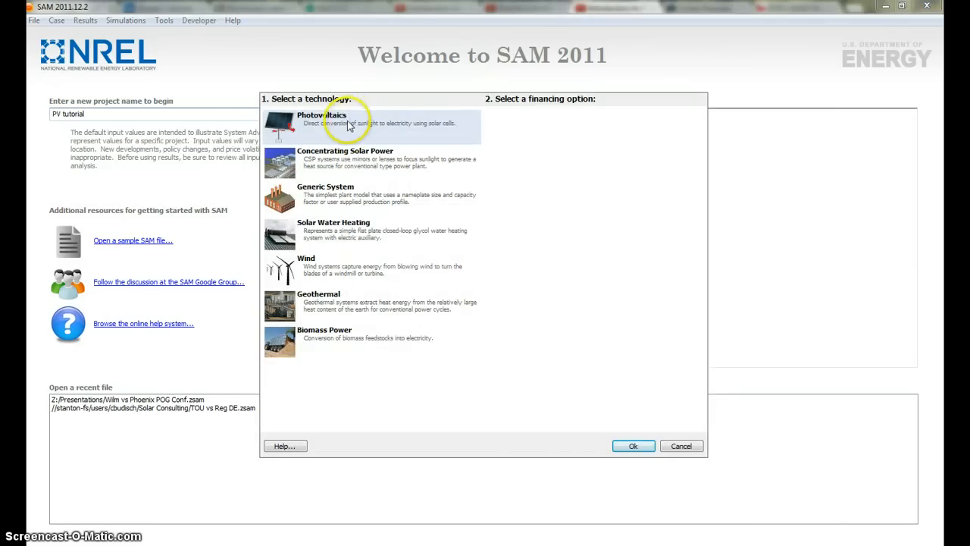
{"action": "left_click", "coordinate": [321, 119]}
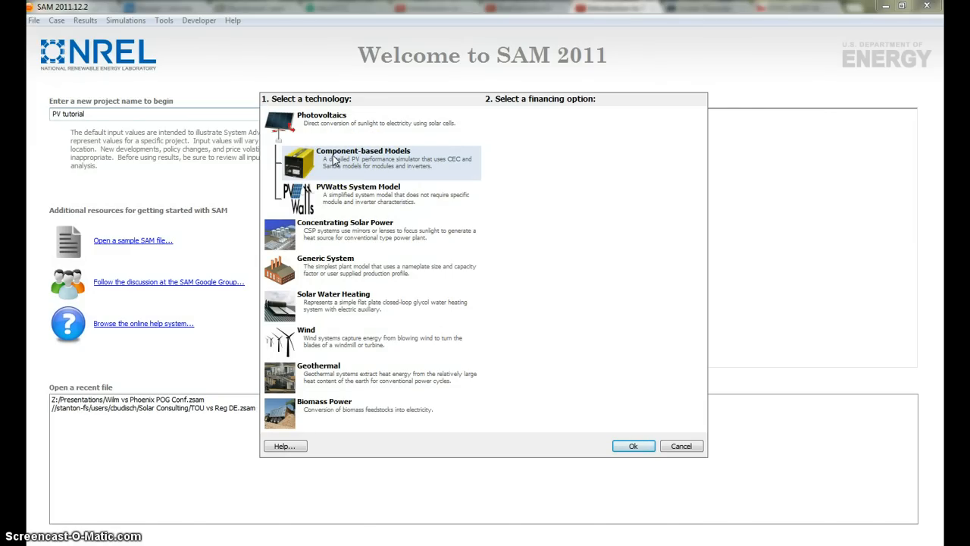
{"action": "left_click", "coordinate": [337, 194]}
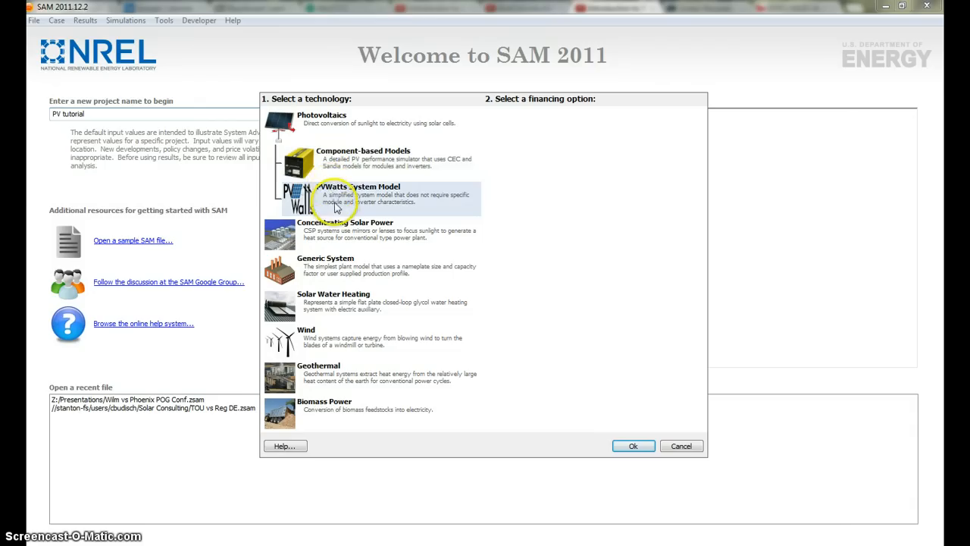
{"action": "left_click", "coordinate": [359, 193]}
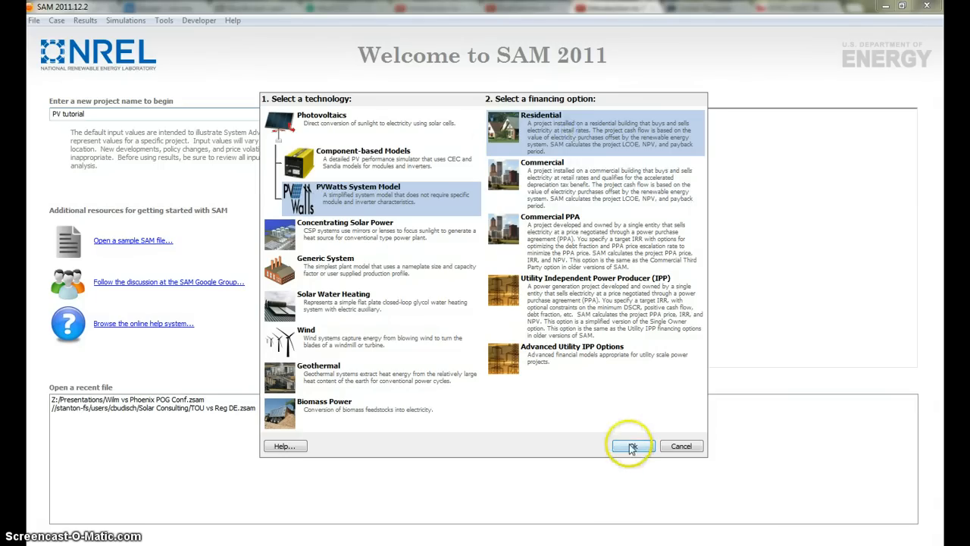
{"action": "left_click", "coordinate": [631, 446]}
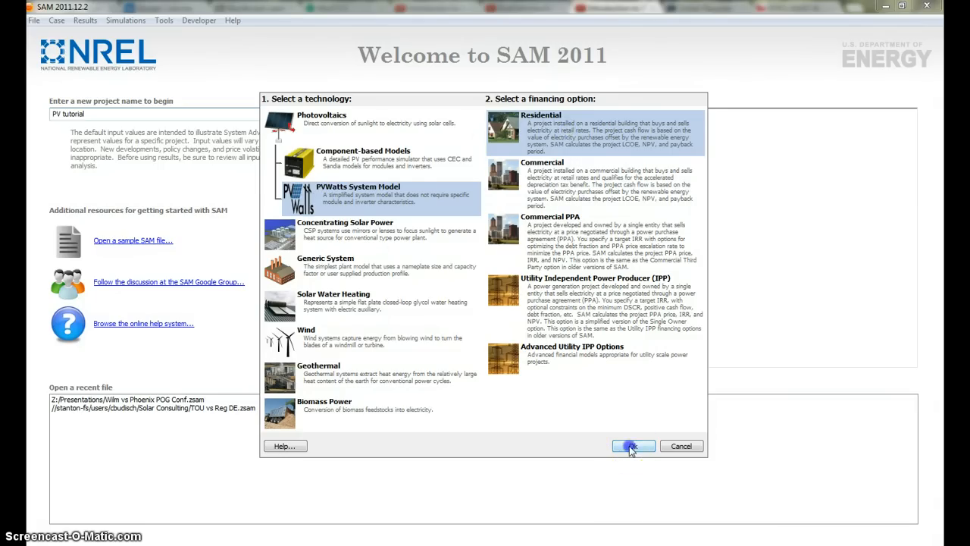
{"action": "left_click", "coordinate": [632, 446]}
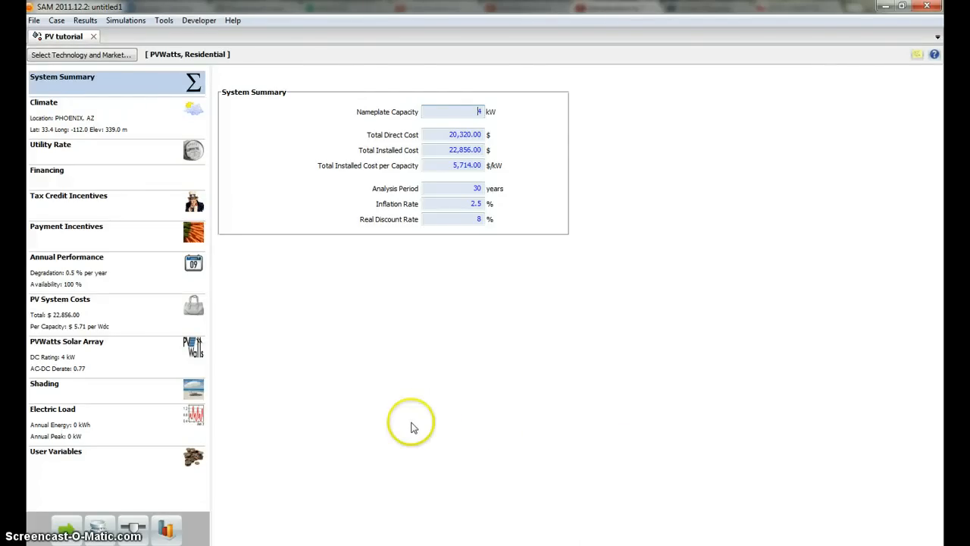
{"action": "mouse_move", "coordinate": [401, 439]}
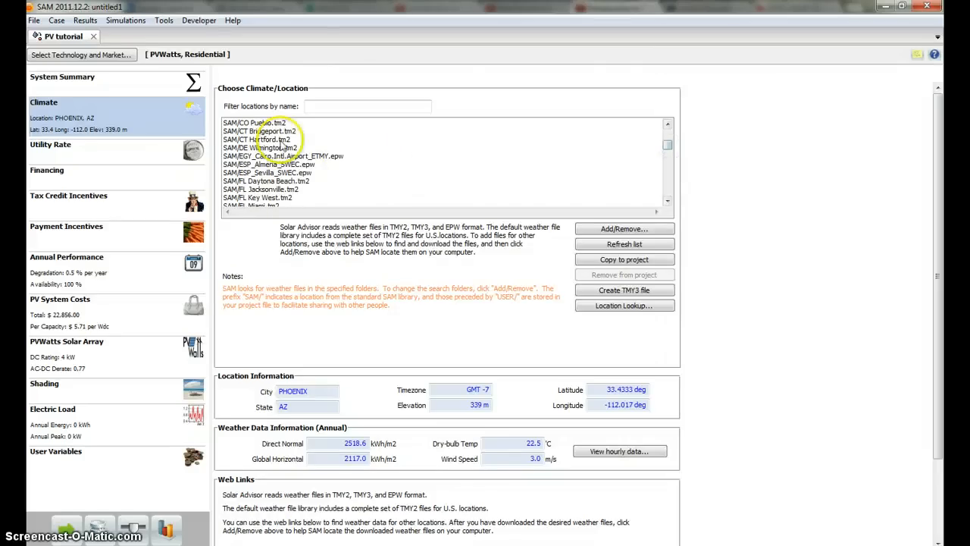
- Choose the SAM/DE Wilmington.tm2 weather file as the climate location
{"action": "left_click", "coordinate": [262, 147]}
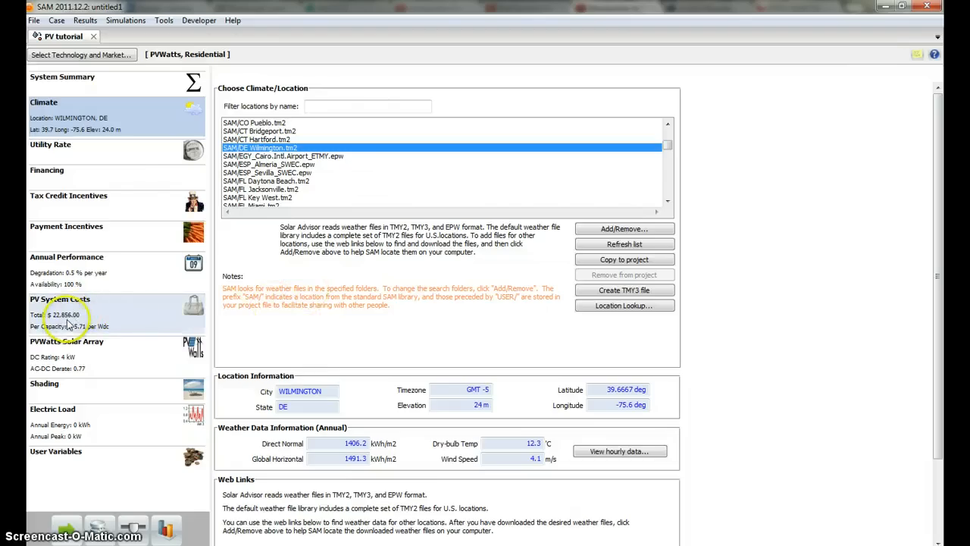
{"action": "left_click", "coordinate": [67, 341]}
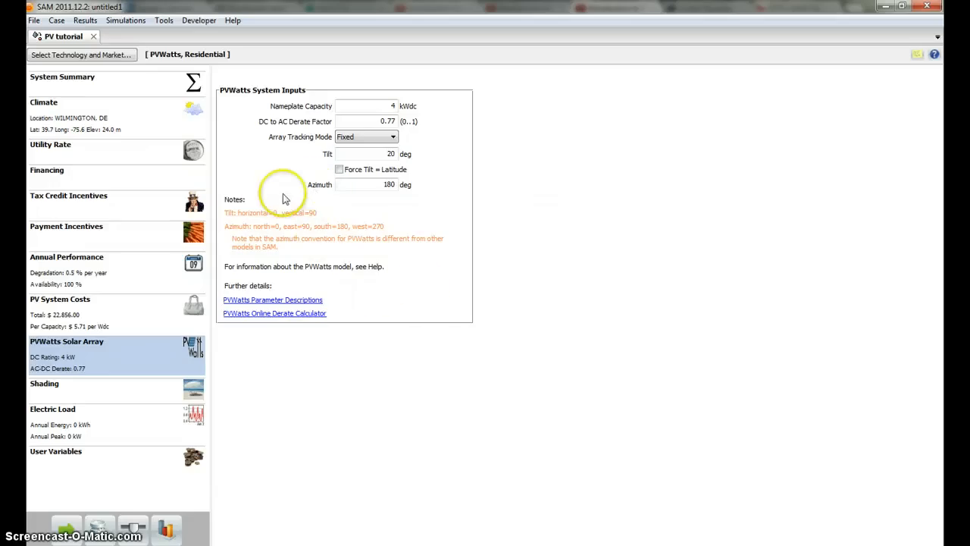
{"action": "mouse_move", "coordinate": [301, 169]}
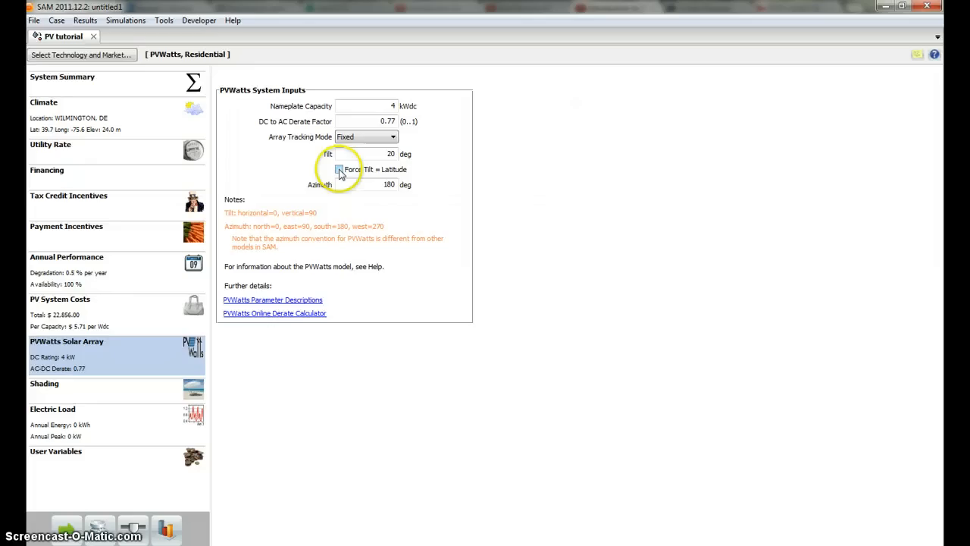
- Force the array tilt to equal latitude and keep Fixed tracking mode
{"action": "left_click", "coordinate": [340, 169]}
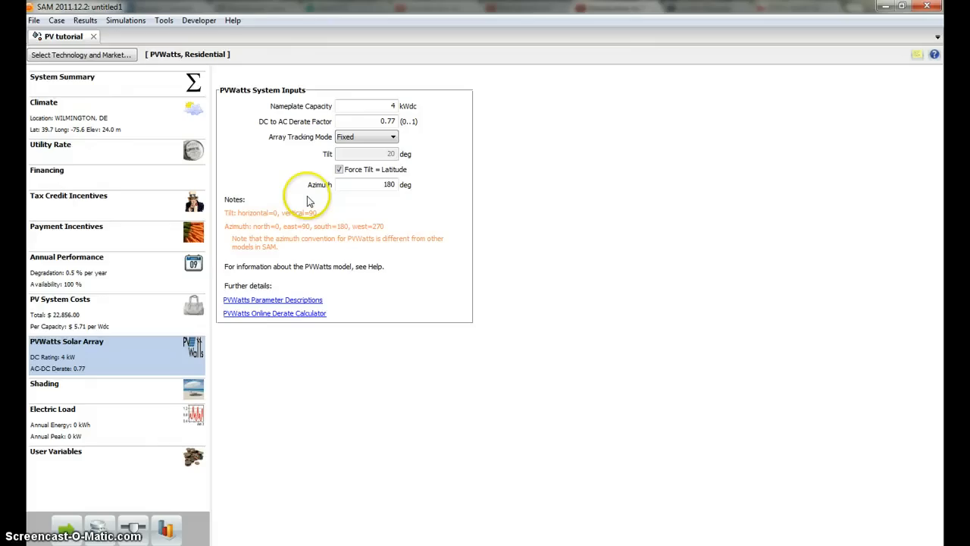
{"action": "left_click", "coordinate": [392, 137]}
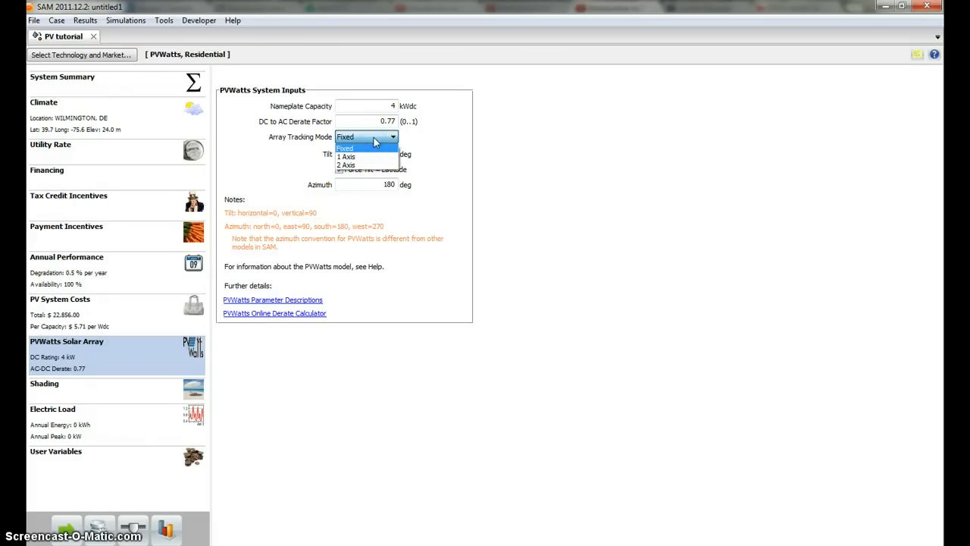
{"action": "left_click", "coordinate": [345, 148]}
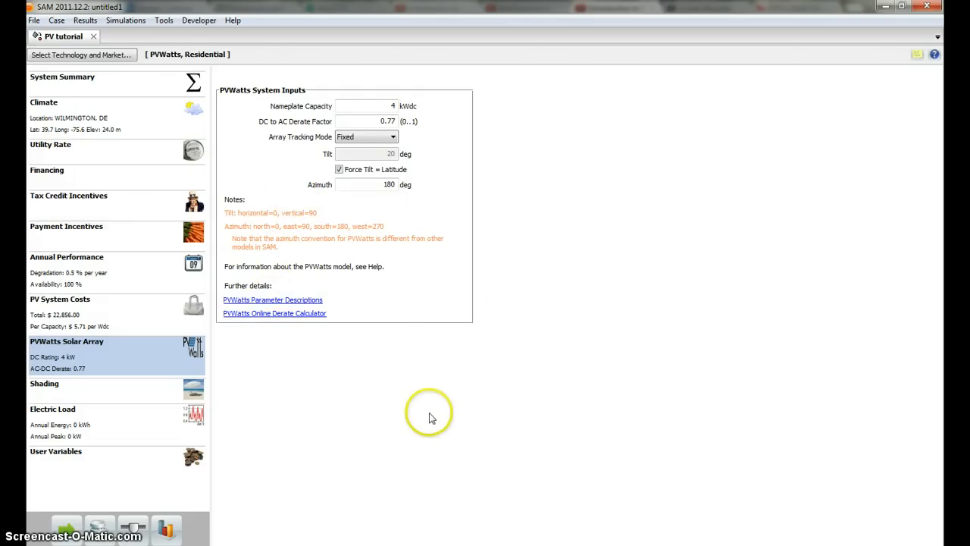
{"action": "mouse_move", "coordinate": [388, 337]}
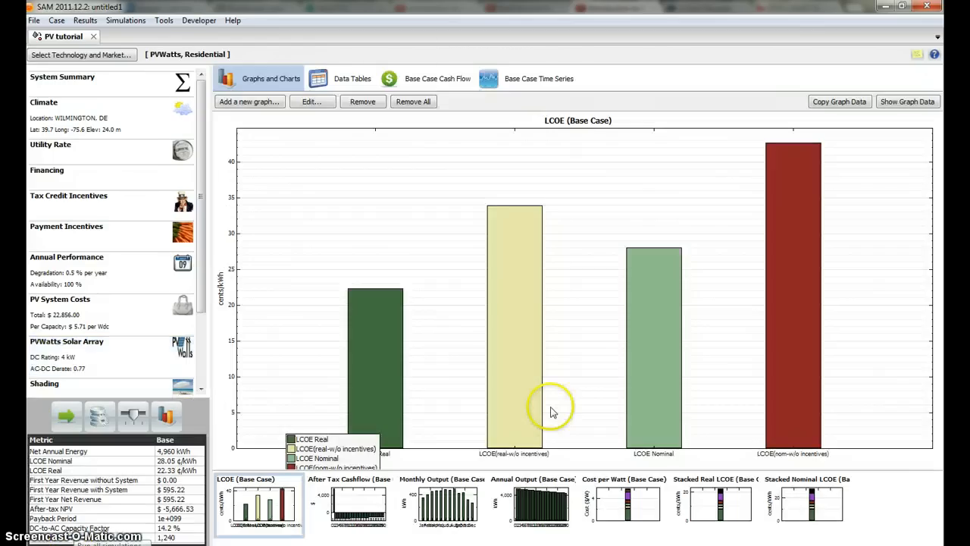
{"action": "mouse_move", "coordinate": [472, 370]}
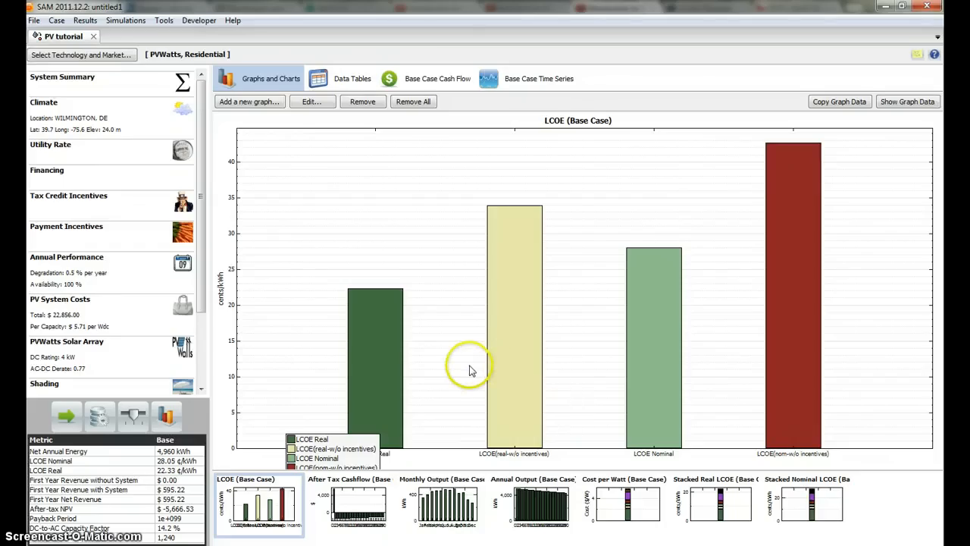
{"action": "mouse_move", "coordinate": [431, 474]}
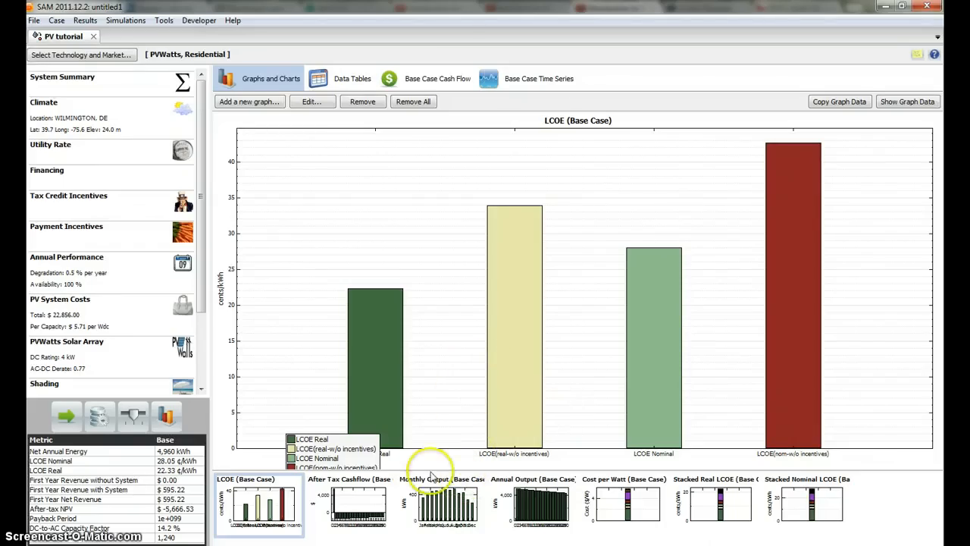
{"action": "mouse_move", "coordinate": [838, 379]}
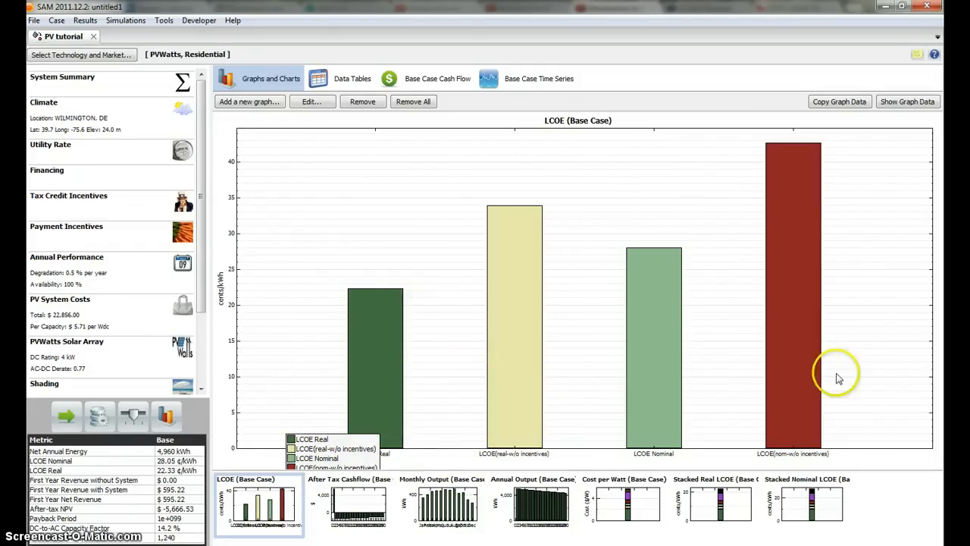
{"action": "mouse_move", "coordinate": [436, 402]}
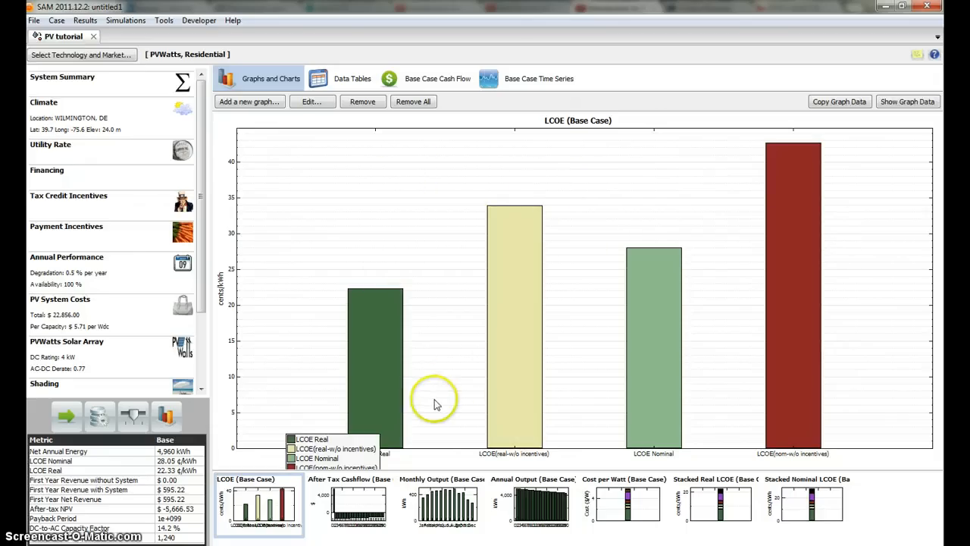
{"action": "left_click", "coordinate": [442, 506]}
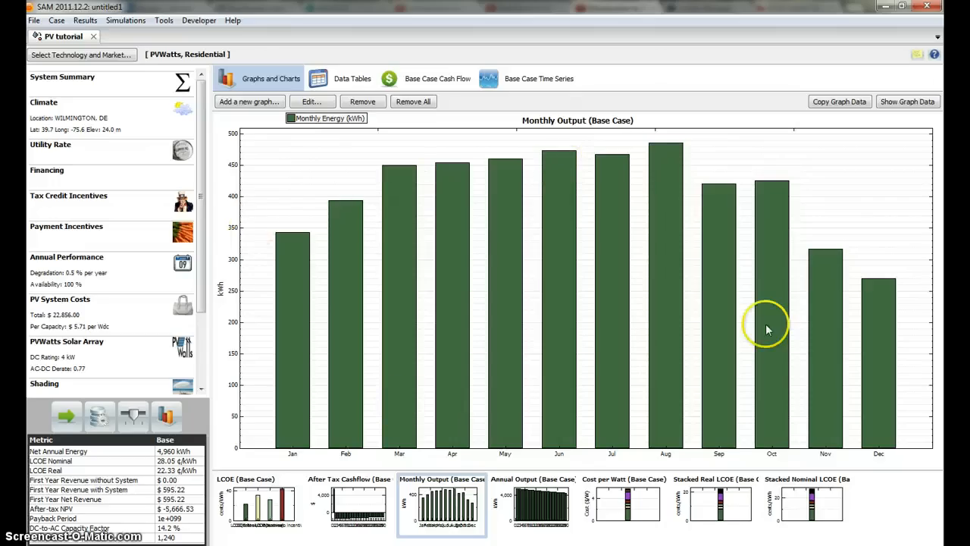
{"action": "mouse_move", "coordinate": [714, 363]}
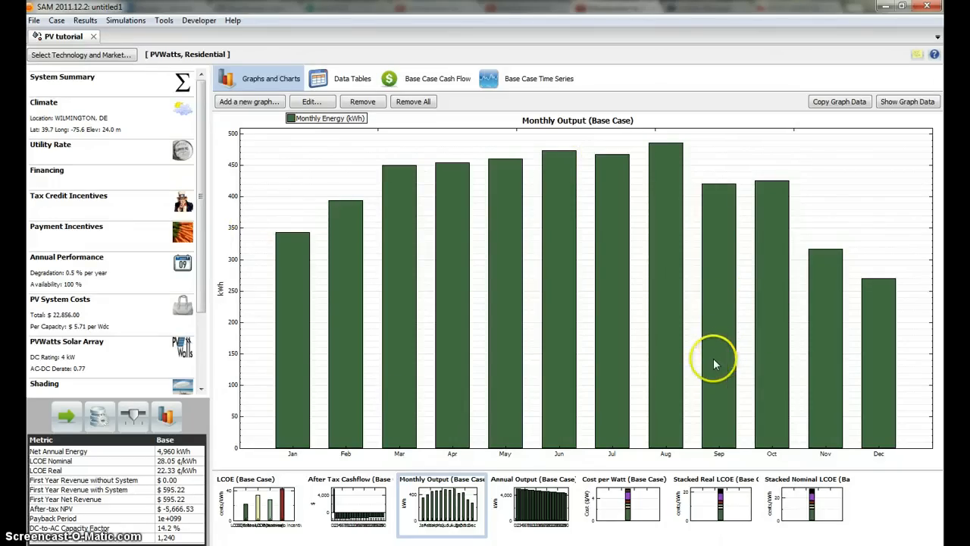
{"action": "mouse_move", "coordinate": [510, 174]}
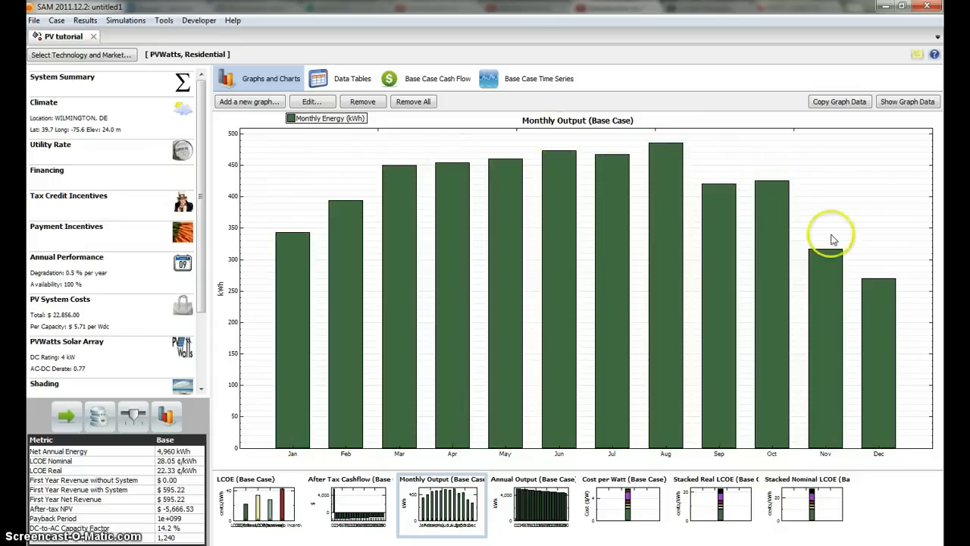
{"action": "mouse_move", "coordinate": [603, 289]}
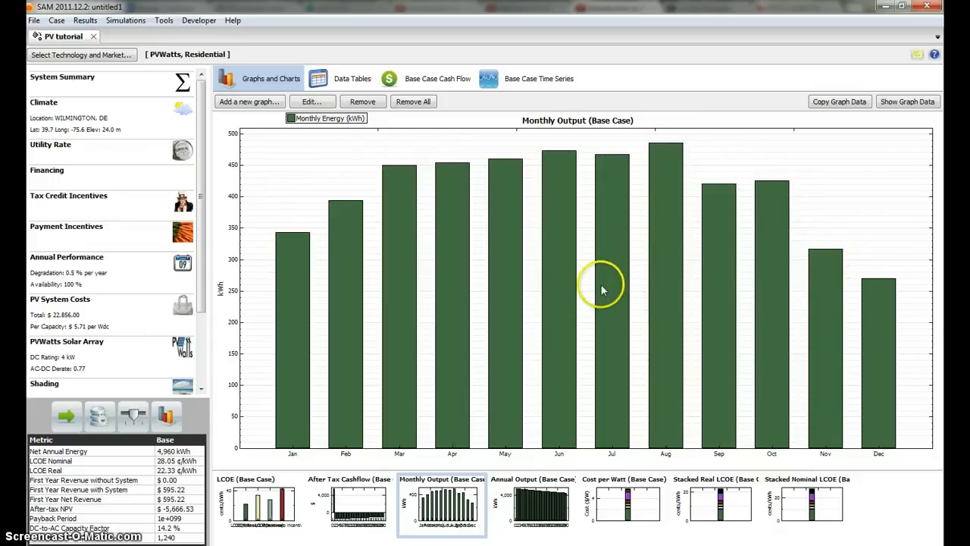
{"action": "mouse_move", "coordinate": [552, 290]}
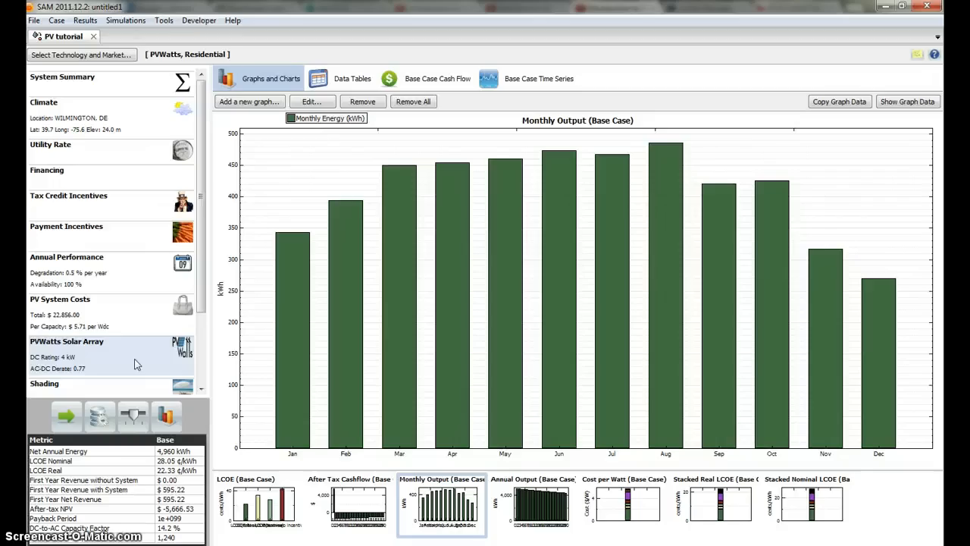
- Clear Force Tilt = Latitude on the solar array inputs for the rerun
{"action": "left_click", "coordinate": [67, 341]}
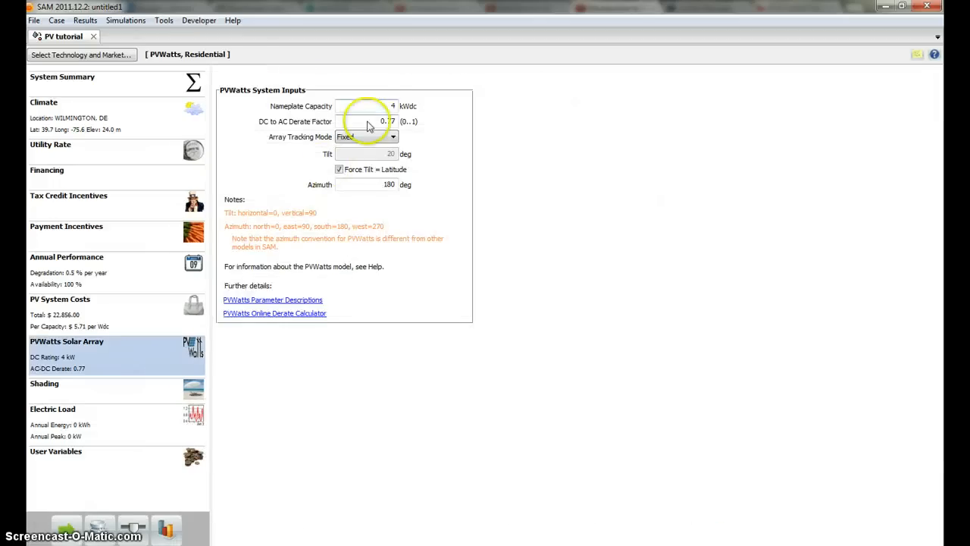
{"action": "left_click", "coordinate": [393, 137]}
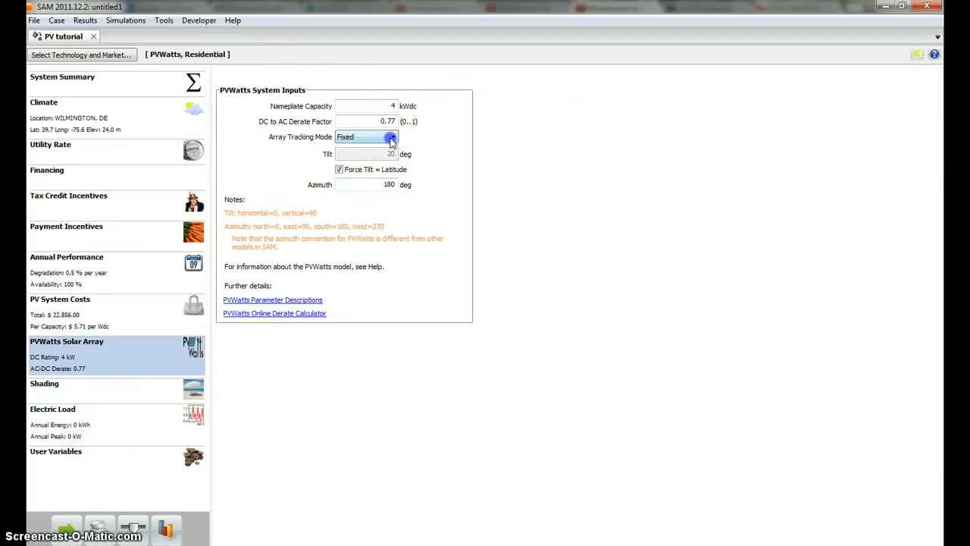
{"action": "left_click", "coordinate": [339, 169]}
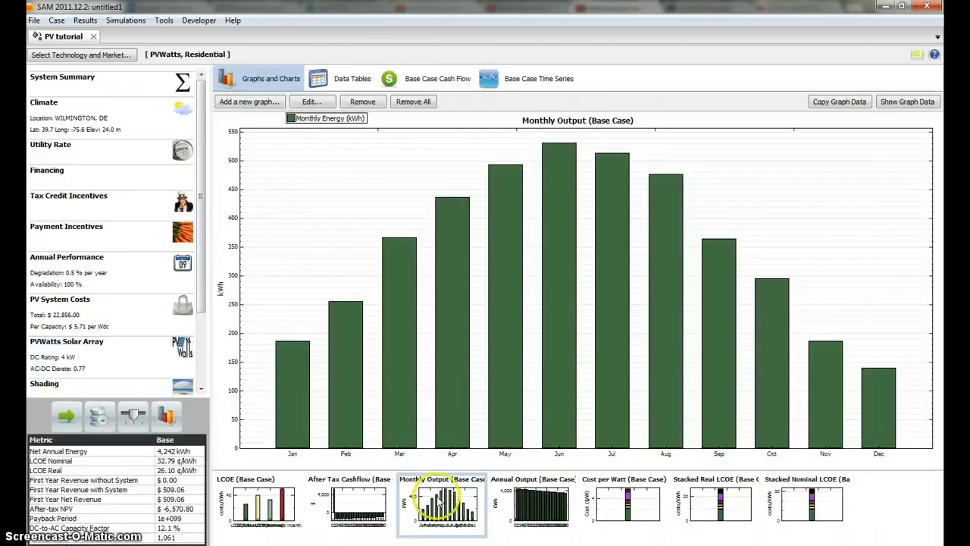
{"action": "mouse_move", "coordinate": [413, 326]}
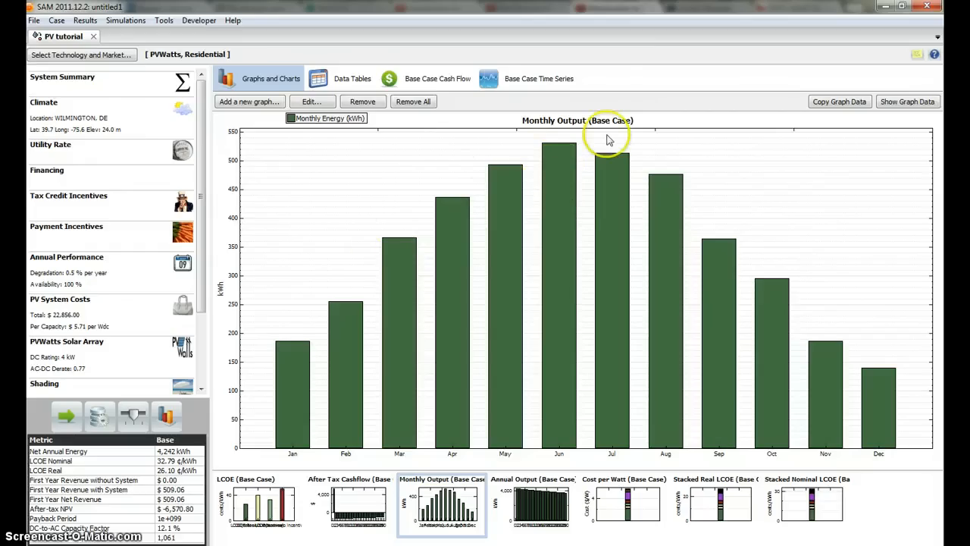
{"action": "mouse_move", "coordinate": [824, 361]}
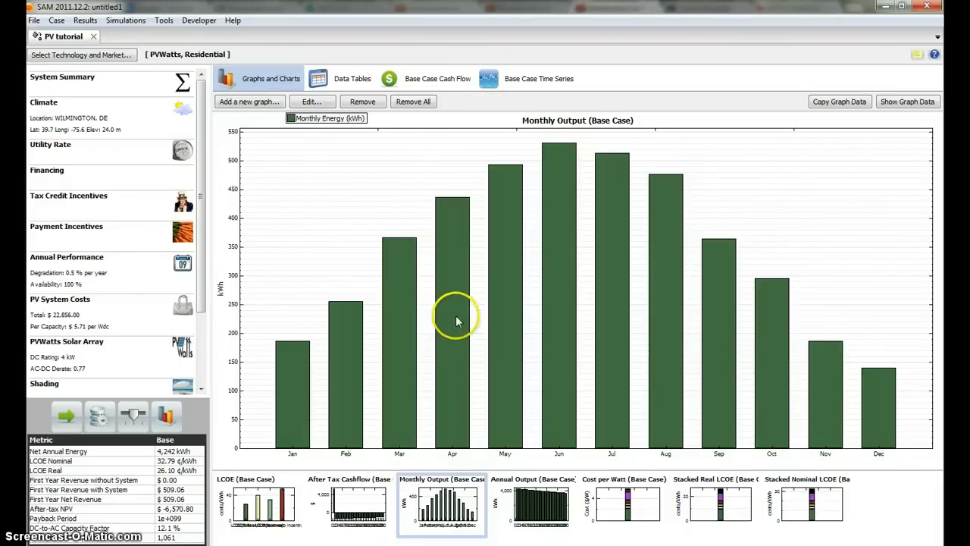
- Set the array tilt to 90° on the solar array inputs
{"action": "left_click", "coordinate": [66, 342]}
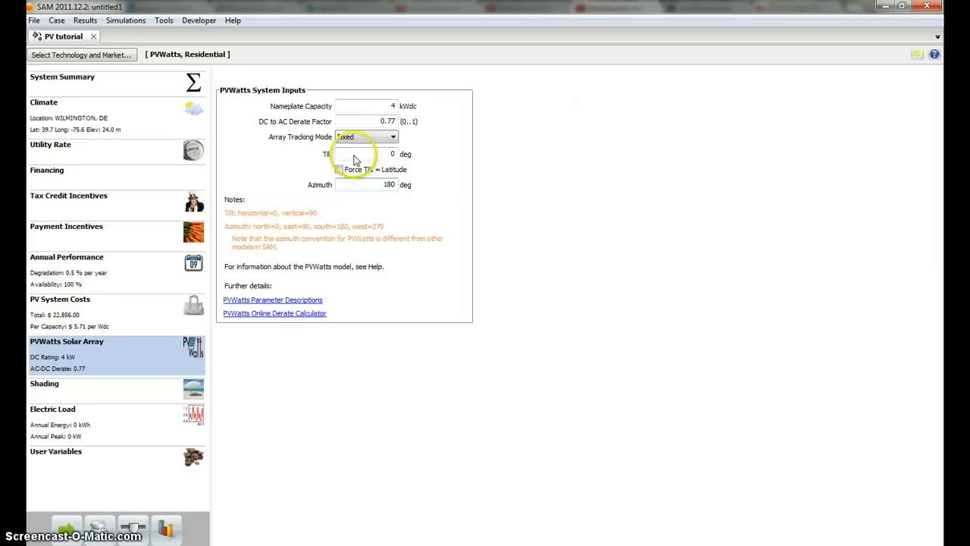
{"action": "type", "text": "90"}
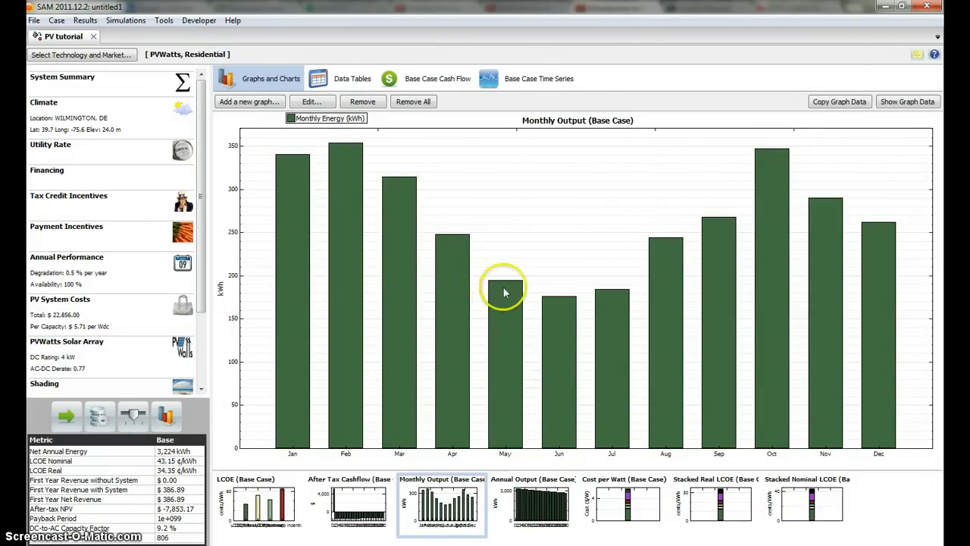
{"action": "mouse_move", "coordinate": [392, 220]}
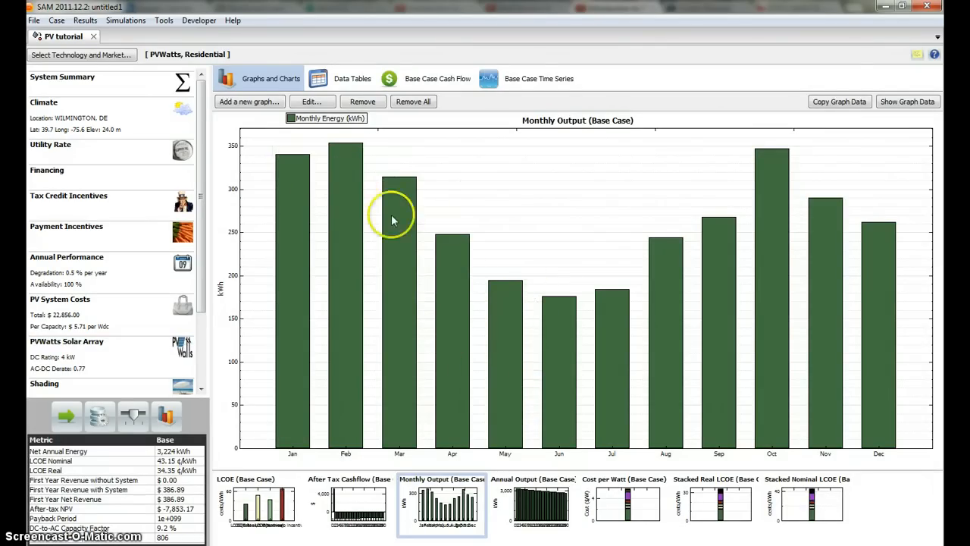
{"action": "mouse_move", "coordinate": [516, 205]}
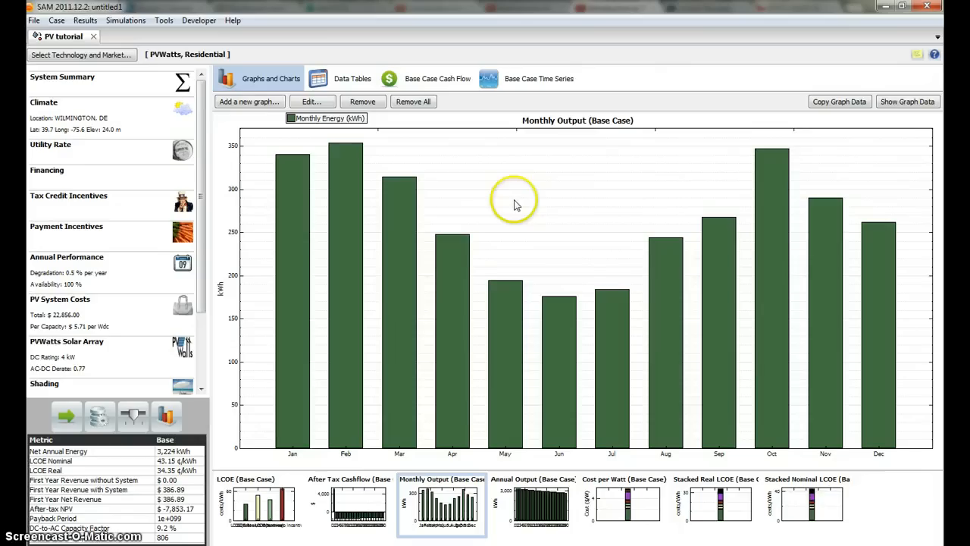
{"action": "mouse_move", "coordinate": [502, 182]}
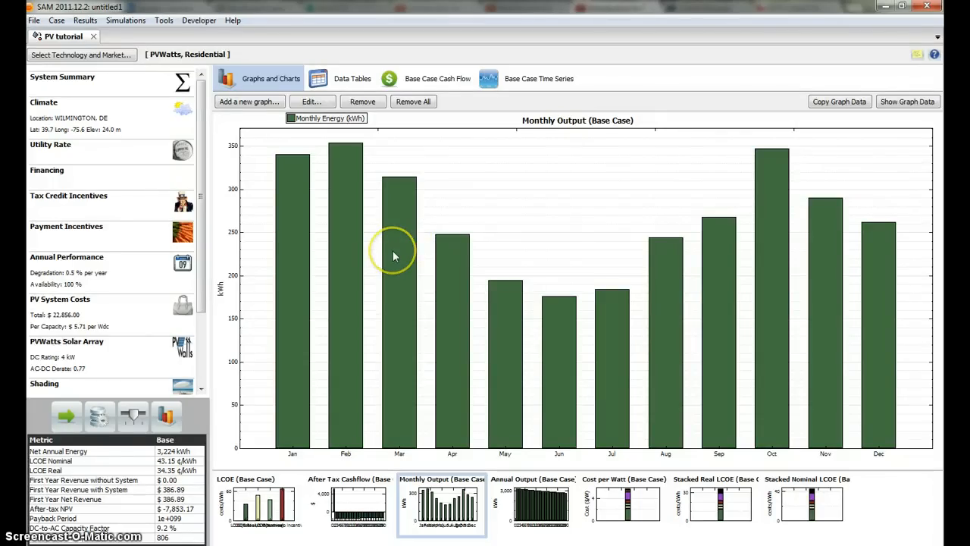
{"action": "mouse_move", "coordinate": [301, 214]}
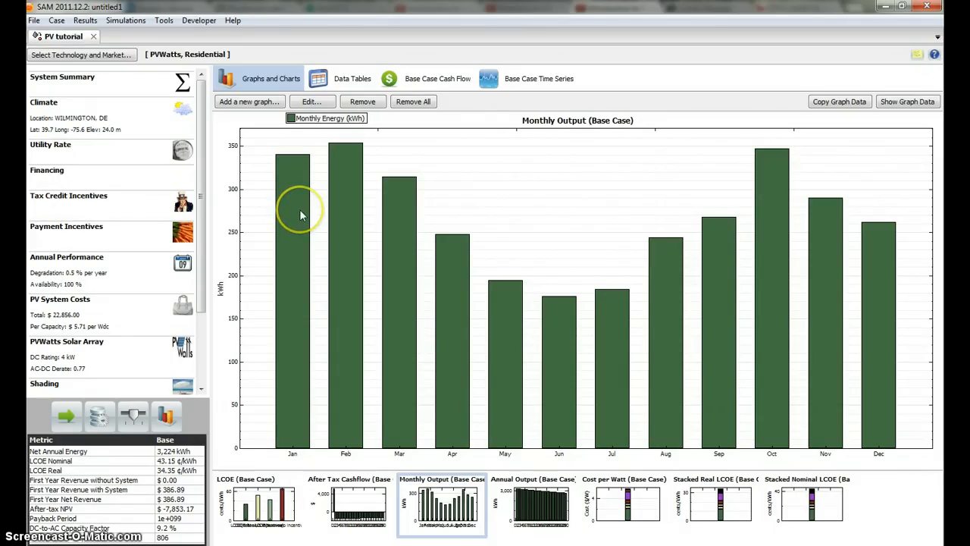
{"action": "mouse_move", "coordinate": [423, 218]}
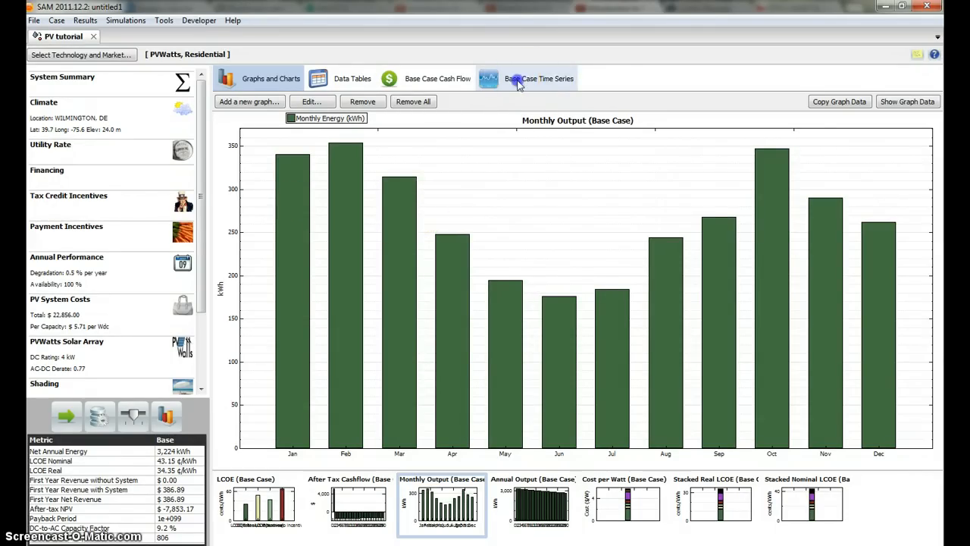
- Show DC Output (kWh) instead of Direct (kW/m2) on the base-case time series
{"action": "left_click", "coordinate": [539, 78]}
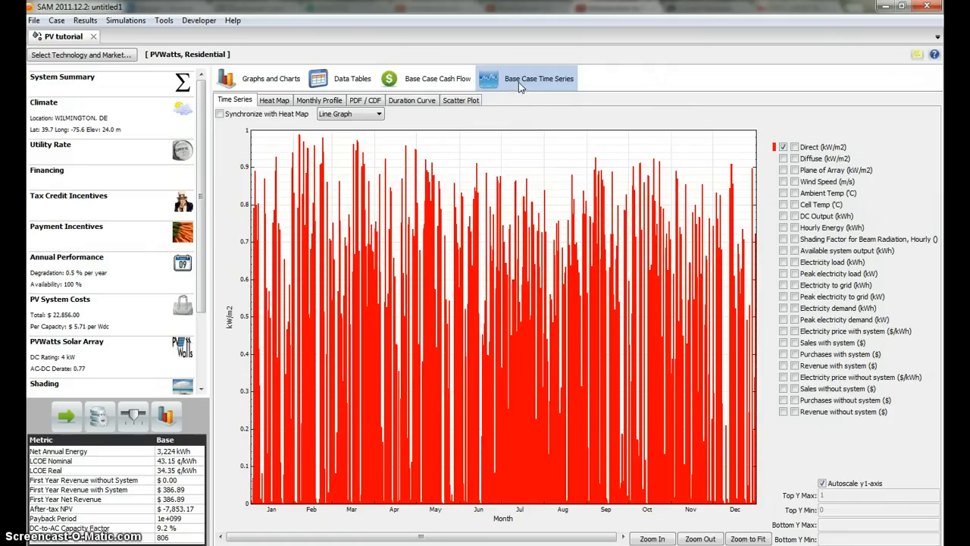
{"action": "left_click", "coordinate": [784, 147]}
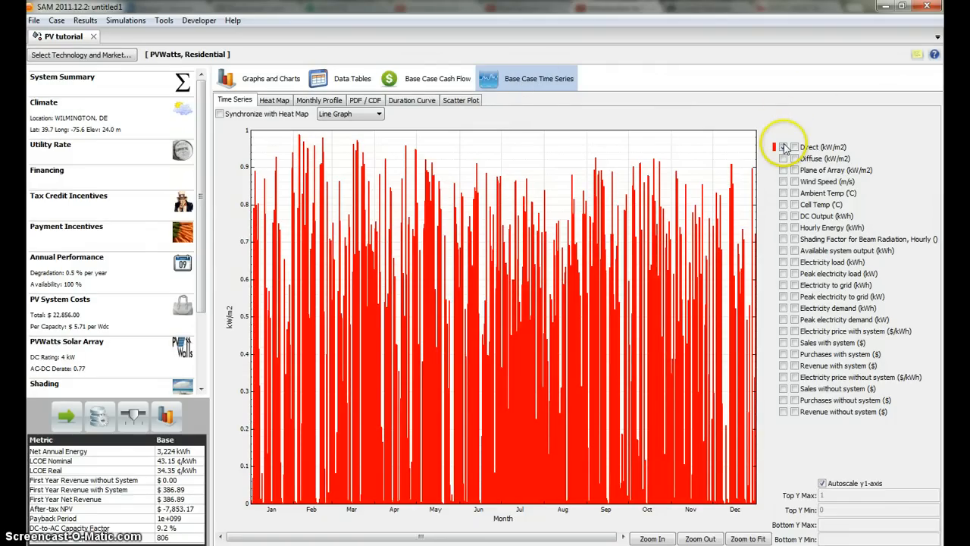
{"action": "left_click", "coordinate": [784, 146]}
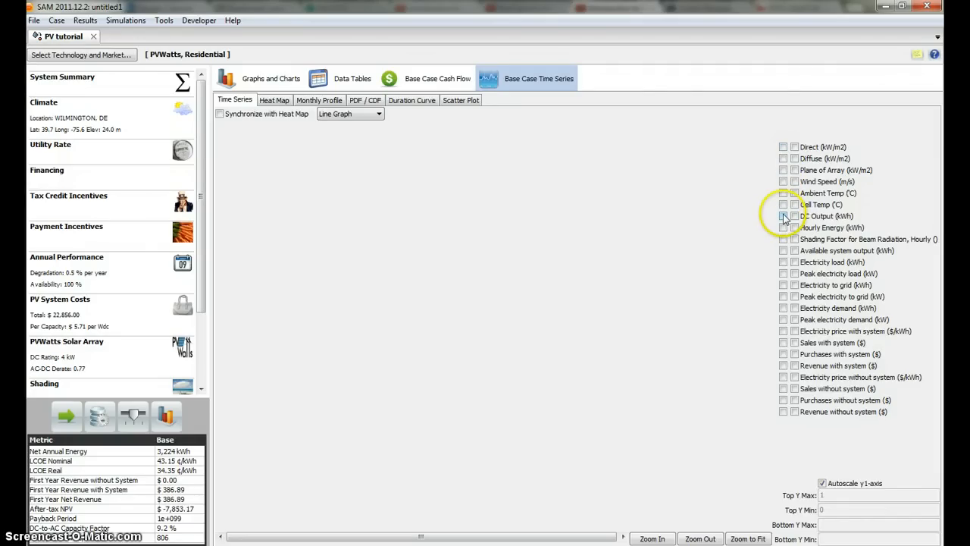
{"action": "left_click", "coordinate": [783, 216]}
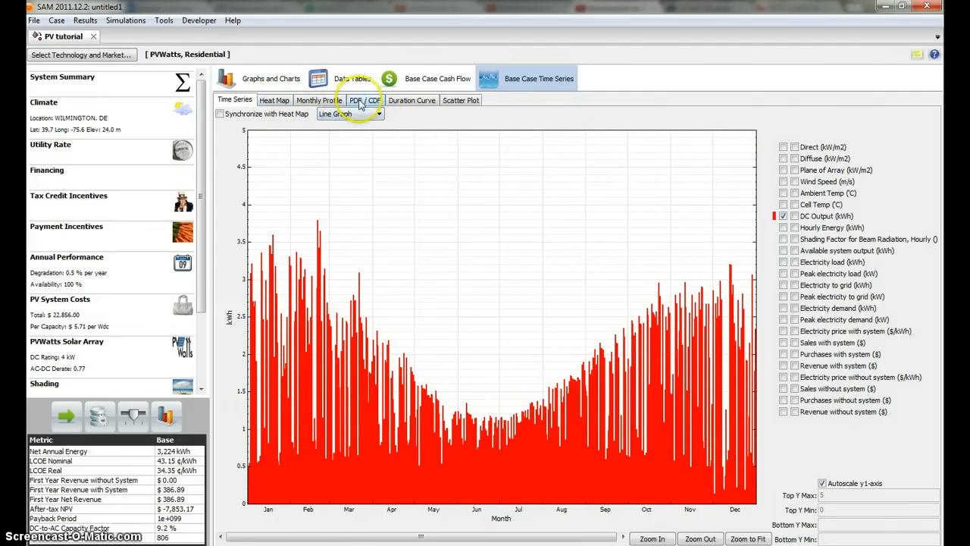
{"action": "left_click", "coordinate": [275, 100]}
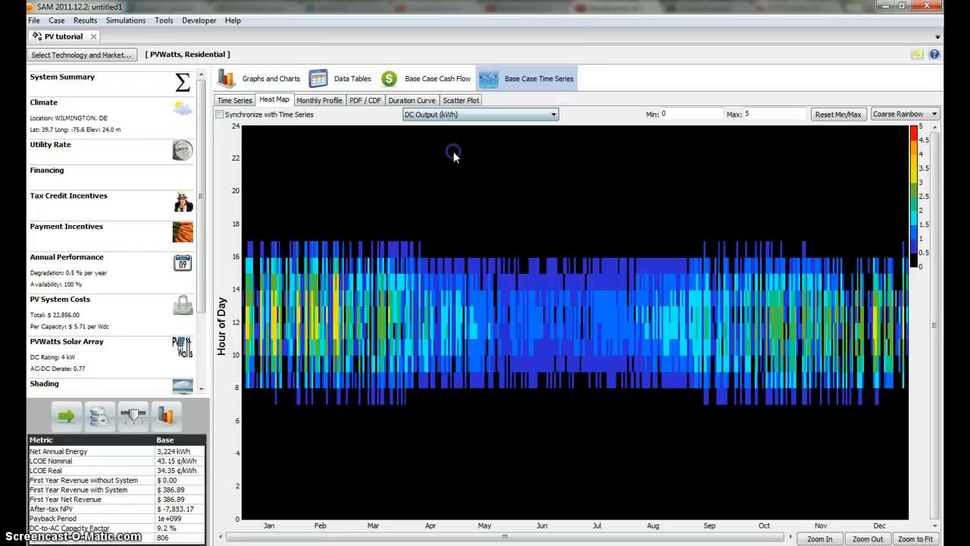
{"action": "mouse_move", "coordinate": [643, 370]}
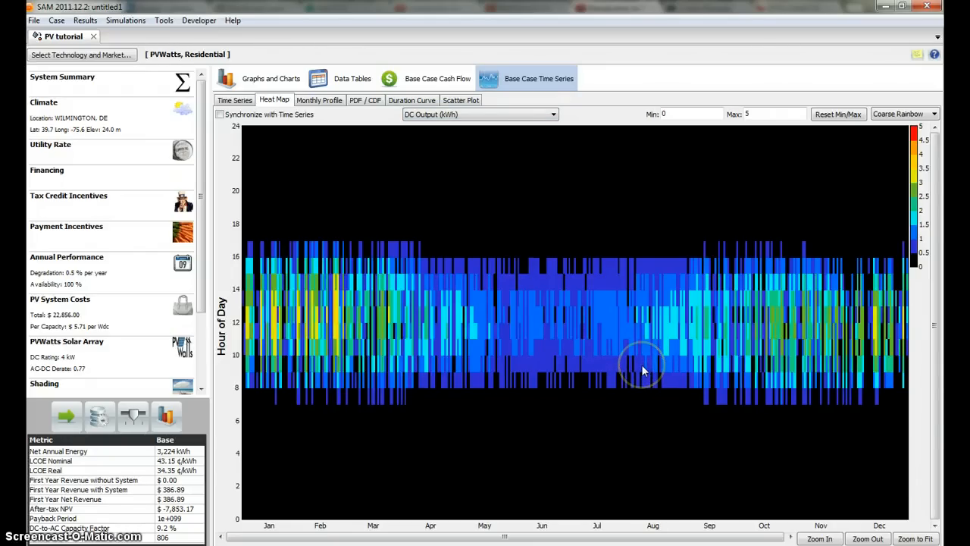
{"action": "mouse_move", "coordinate": [229, 210]}
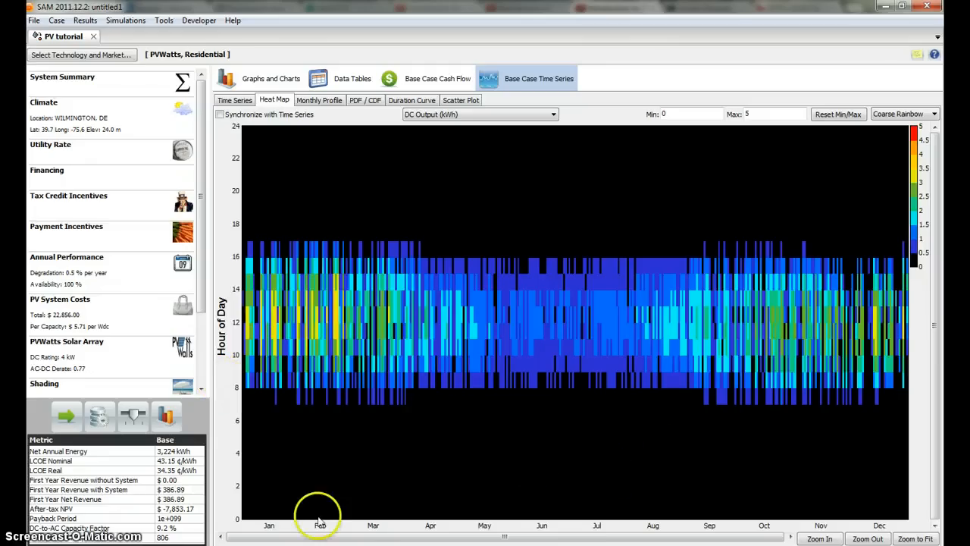
{"action": "mouse_move", "coordinate": [741, 522]}
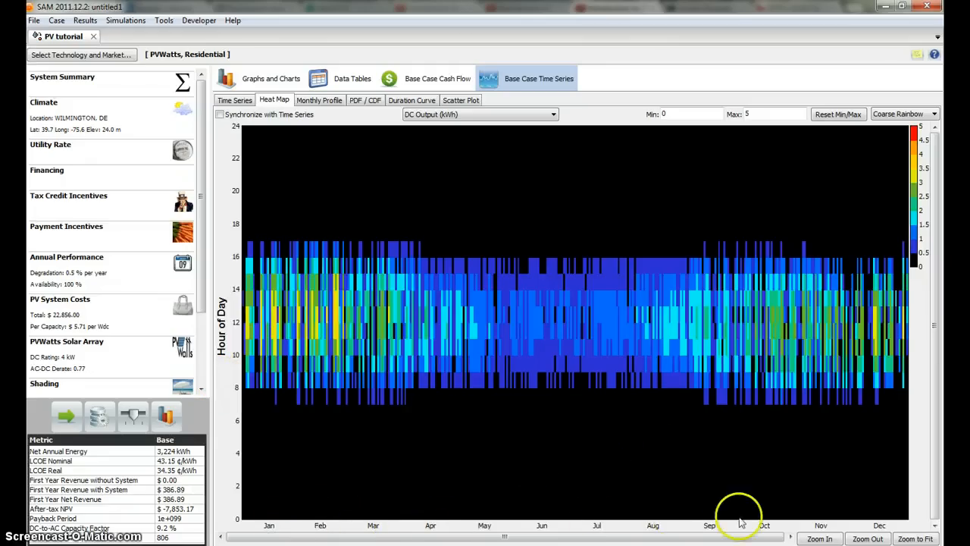
{"action": "mouse_move", "coordinate": [908, 178]}
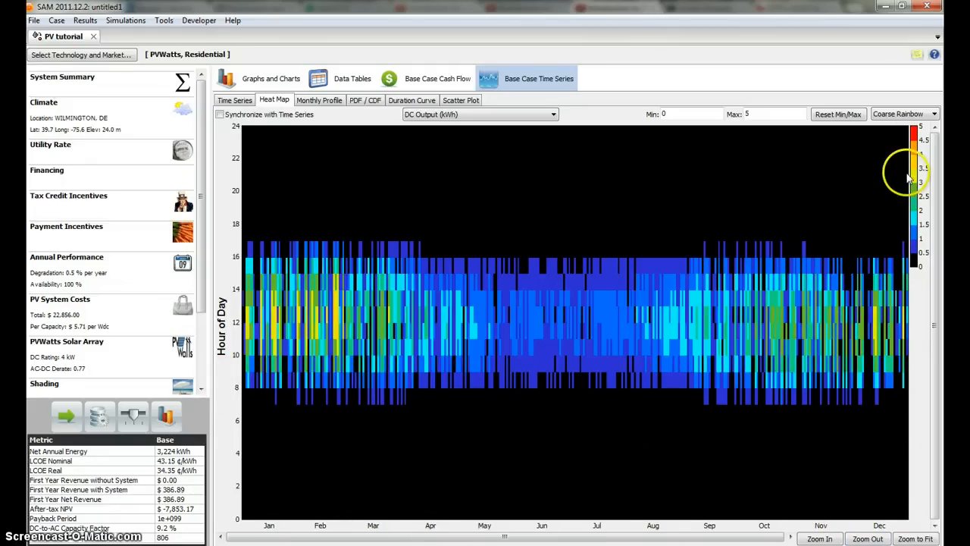
{"action": "mouse_move", "coordinate": [819, 338]}
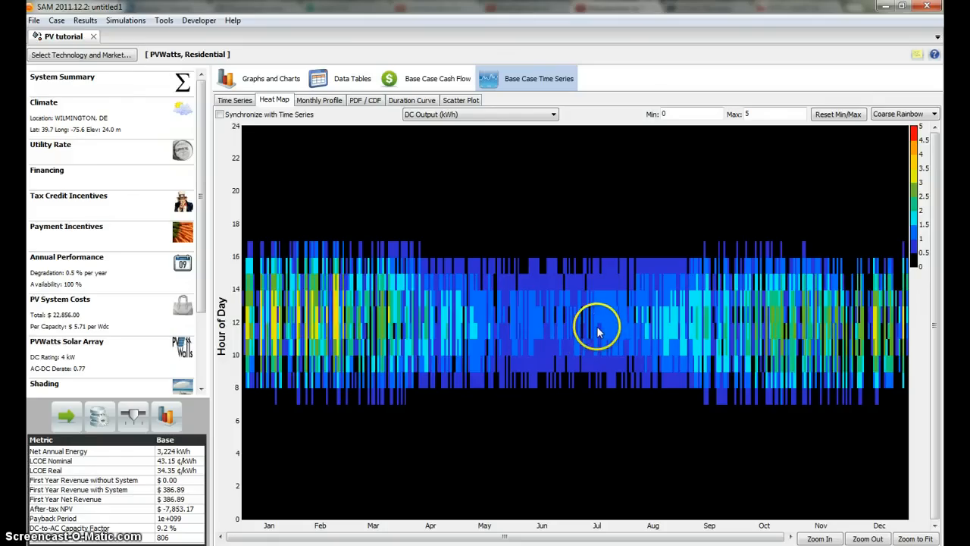
{"action": "mouse_move", "coordinate": [758, 333]}
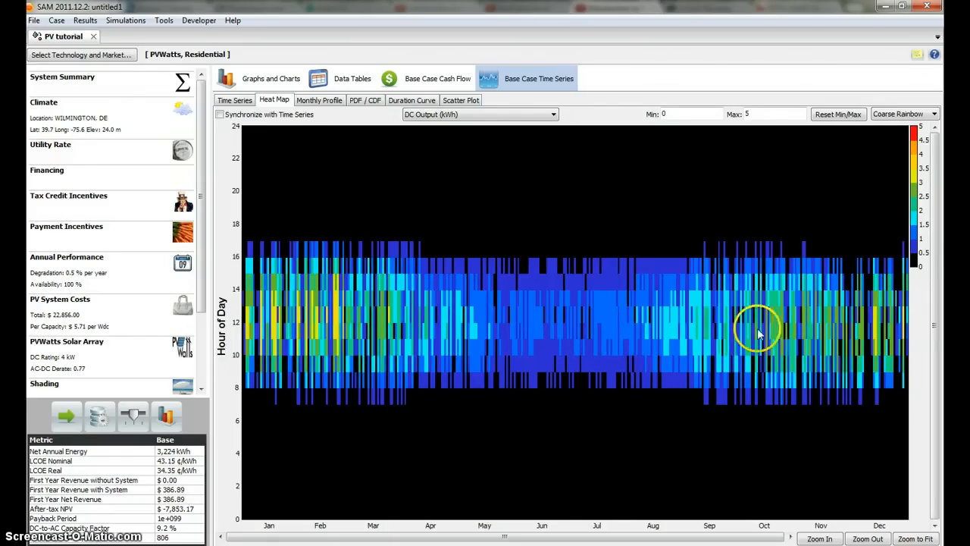
{"action": "mouse_move", "coordinate": [345, 292]}
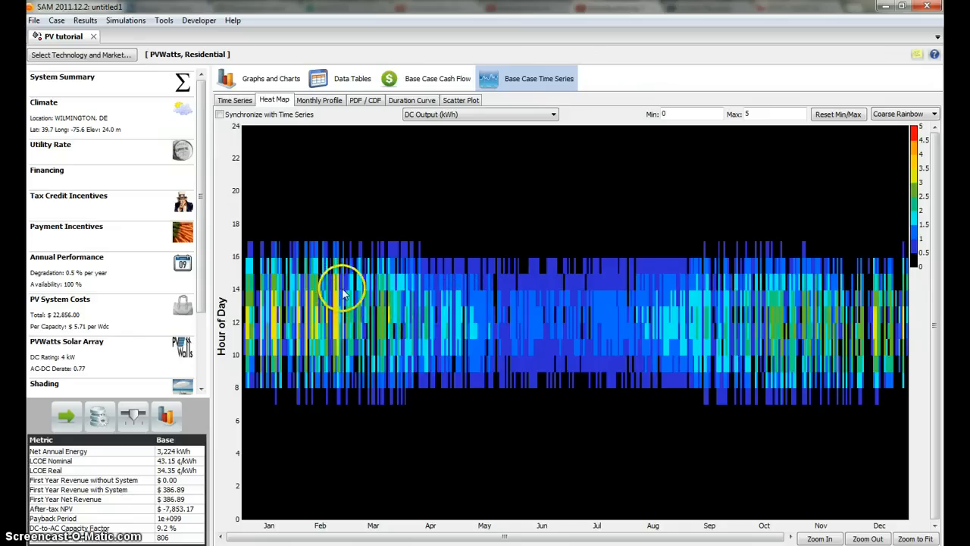
{"action": "mouse_move", "coordinate": [372, 338]}
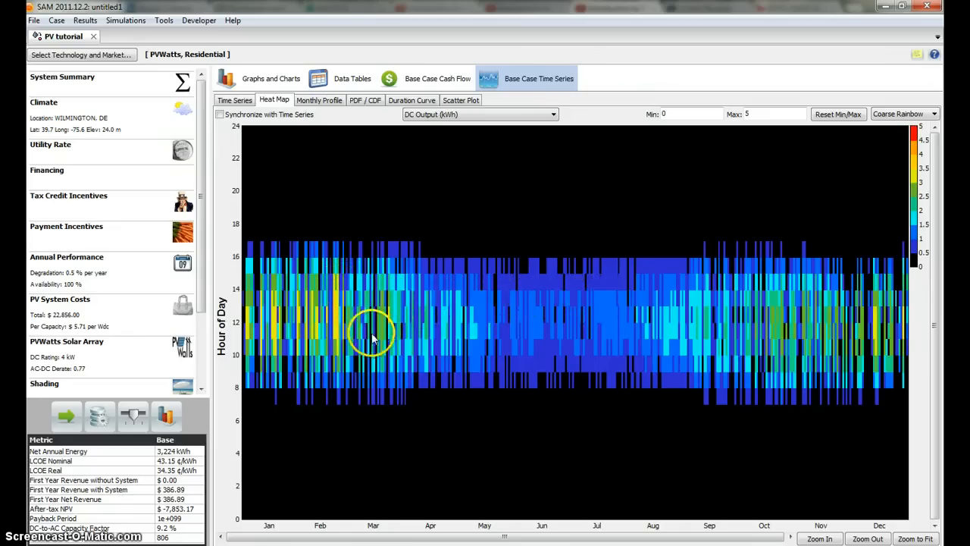
{"action": "mouse_move", "coordinate": [656, 319]}
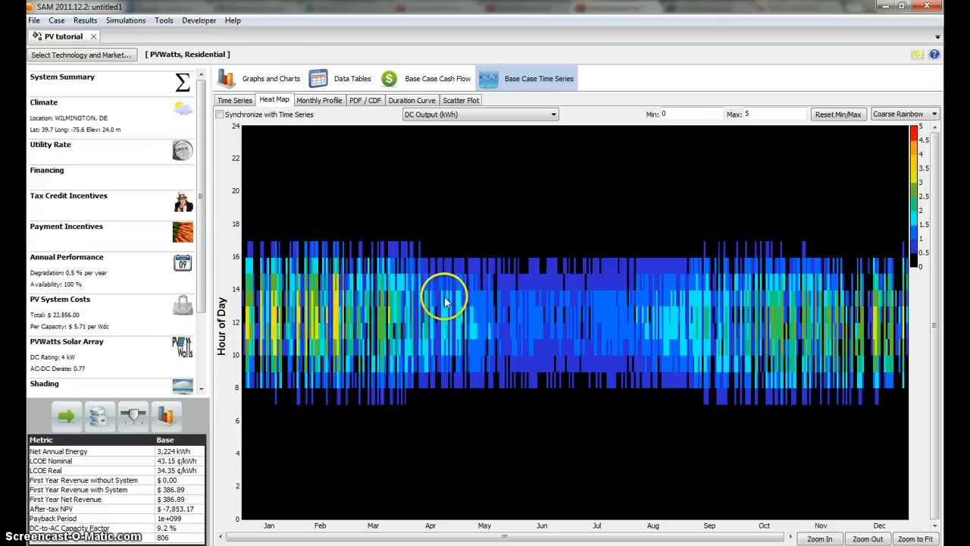
{"action": "mouse_move", "coordinate": [360, 291]}
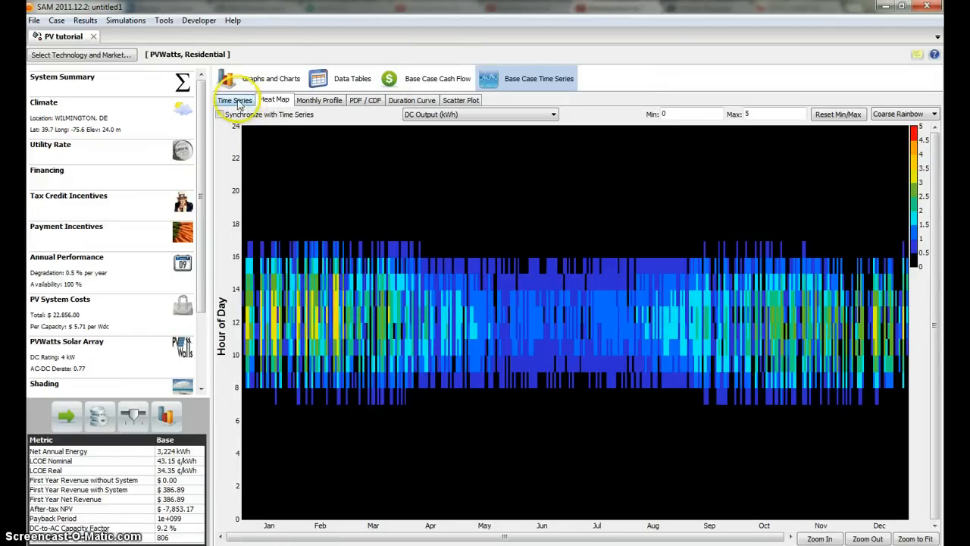
- Bring up the export options on the DC output time series chart
{"action": "left_click", "coordinate": [235, 99]}
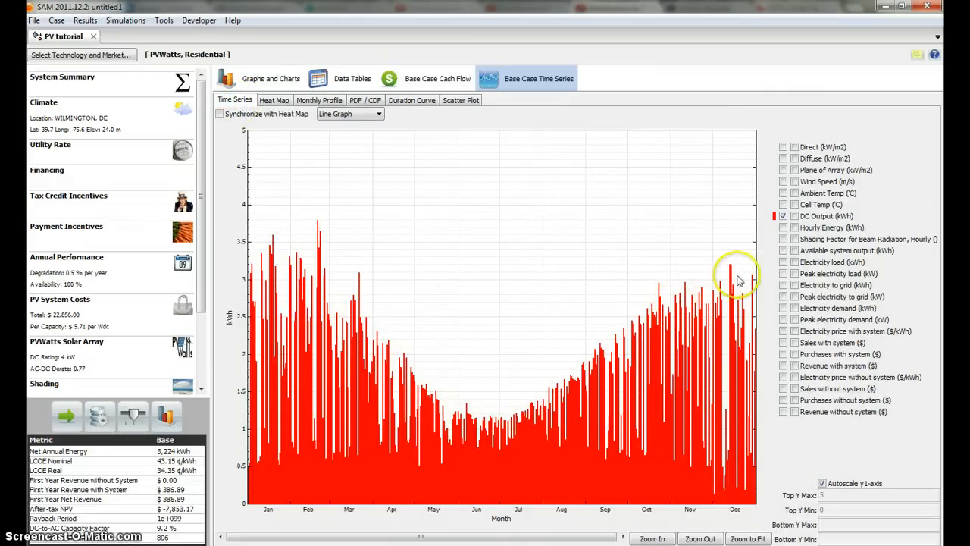
{"action": "mouse_move", "coordinate": [323, 295]}
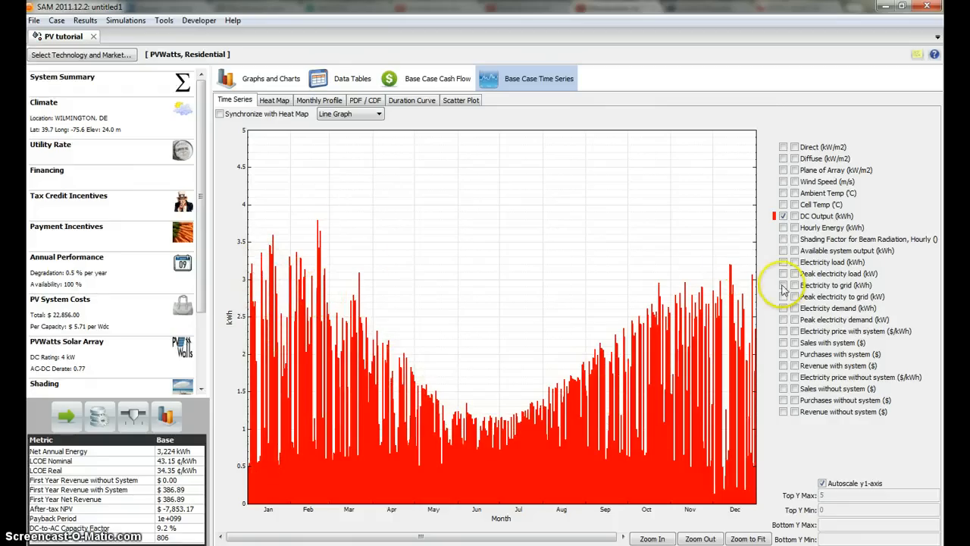
{"action": "mouse_move", "coordinate": [743, 417]}
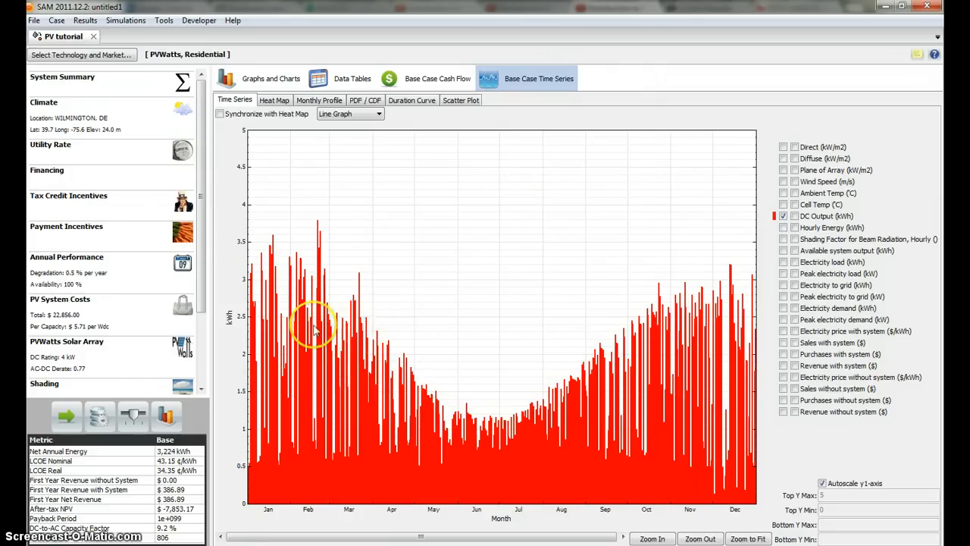
{"action": "right_click", "coordinate": [317, 334]}
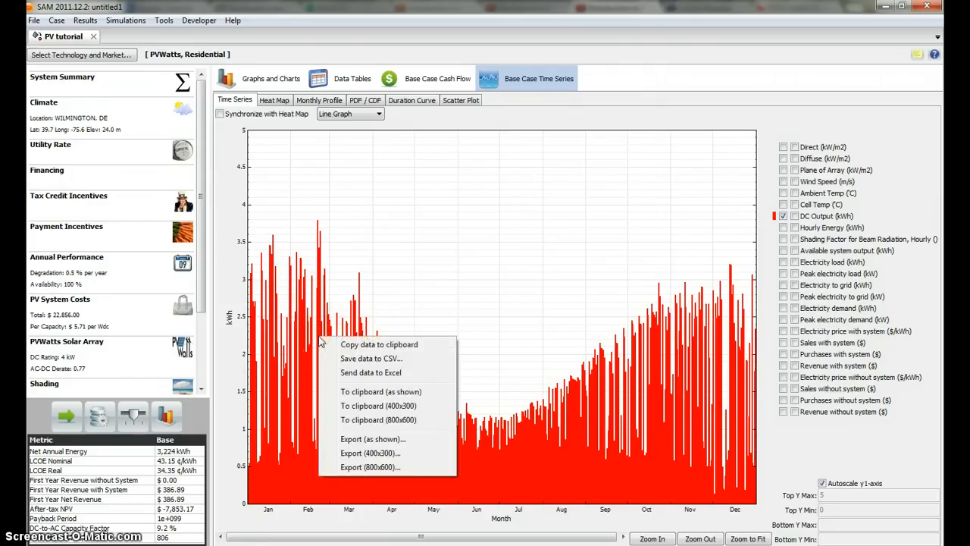
{"action": "mouse_move", "coordinate": [370, 372]}
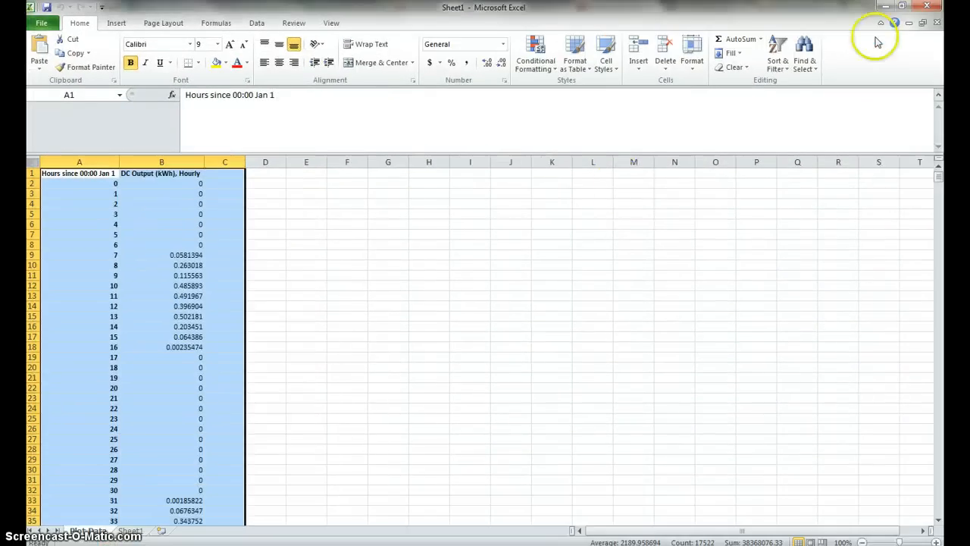
{"action": "left_click", "coordinate": [79, 183]}
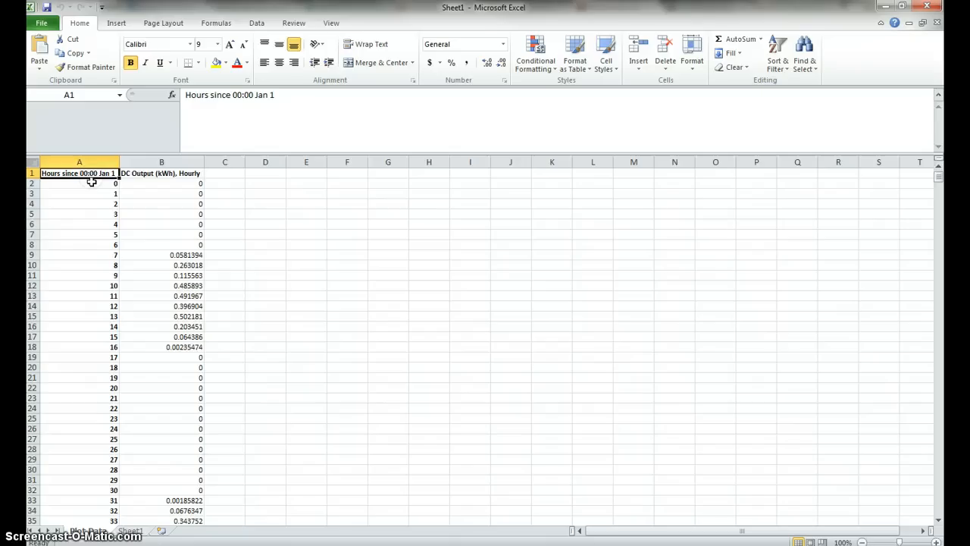
{"action": "scroll", "scroll_direction": "down", "scroll_amount": 3}
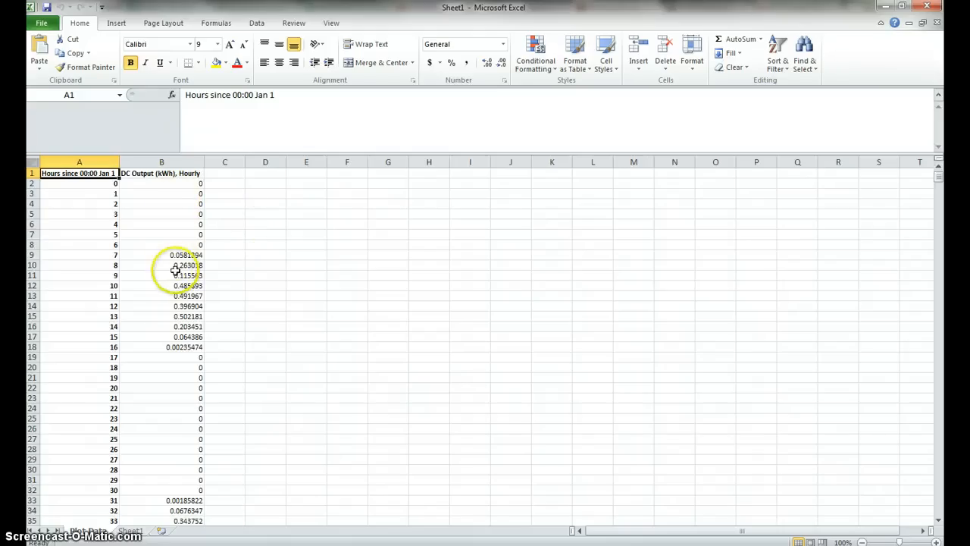
{"action": "scroll", "scroll_direction": "down", "scroll_amount": 3}
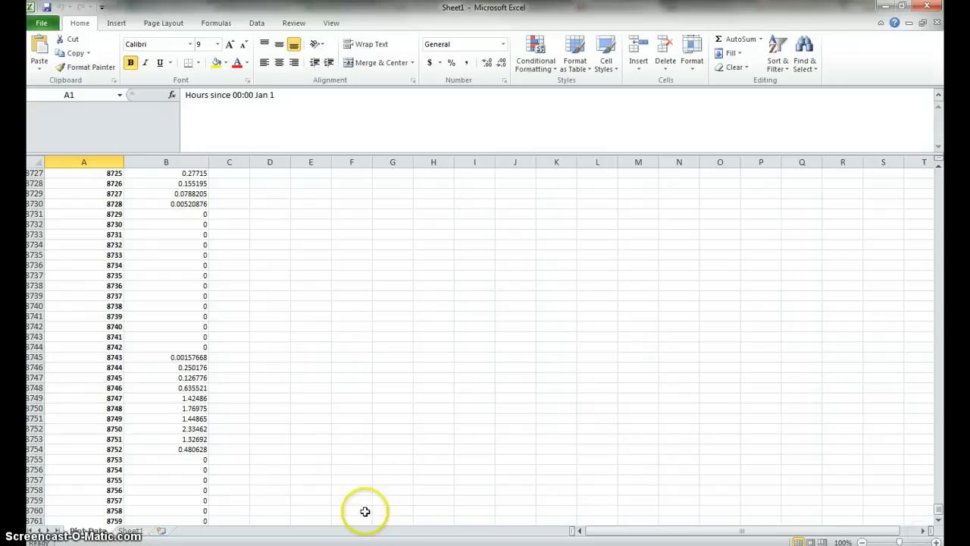
{"action": "scroll", "scroll_direction": "down", "scroll_amount": 3}
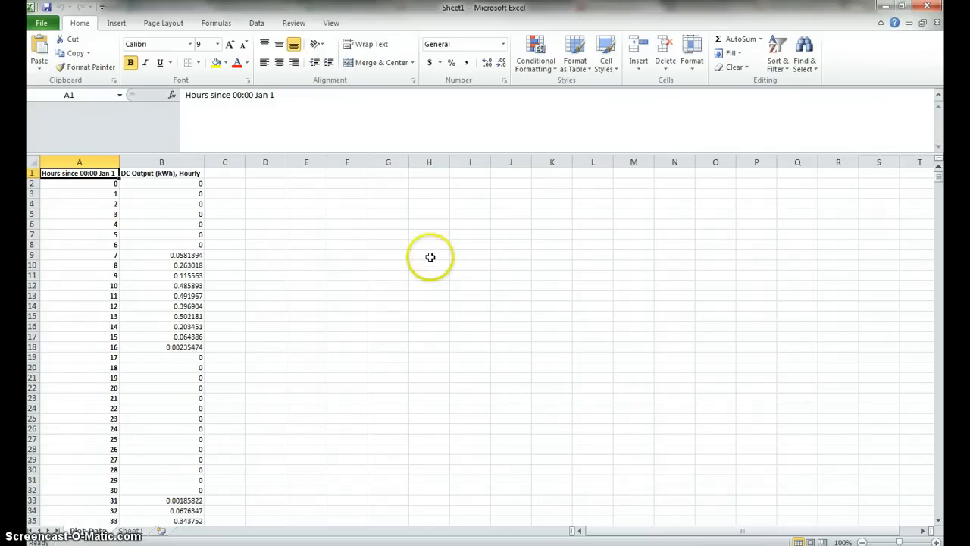
{"action": "mouse_move", "coordinate": [231, 304]}
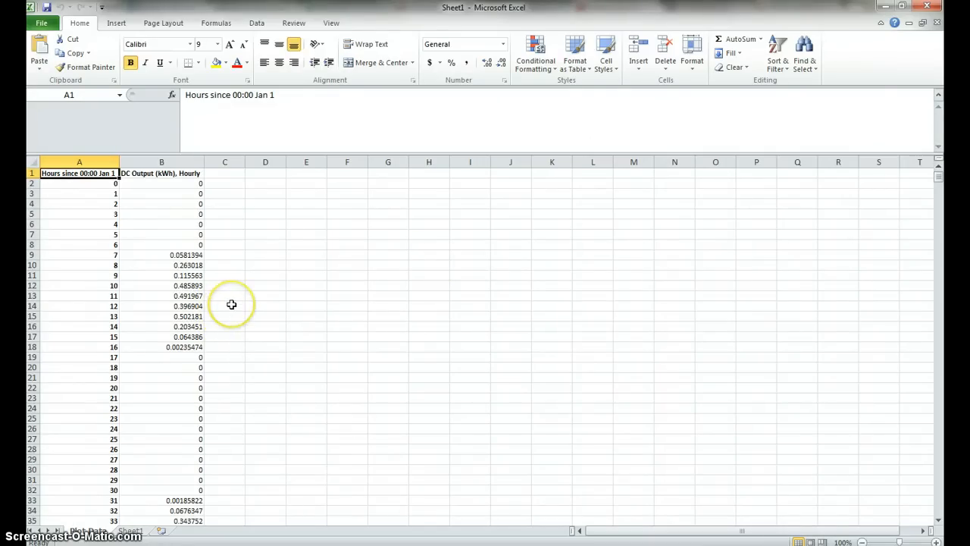
{"action": "mouse_move", "coordinate": [244, 322]}
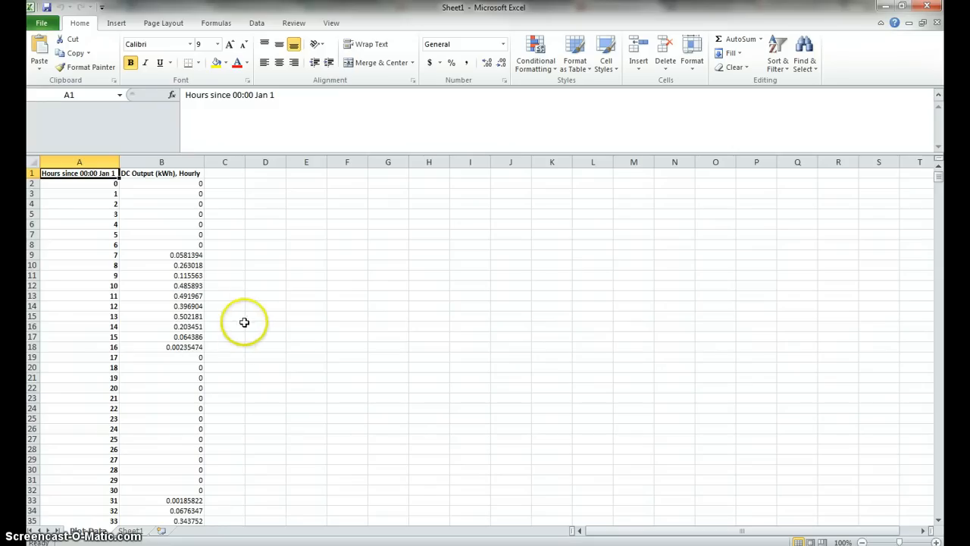
{"action": "mouse_move", "coordinate": [225, 175]}
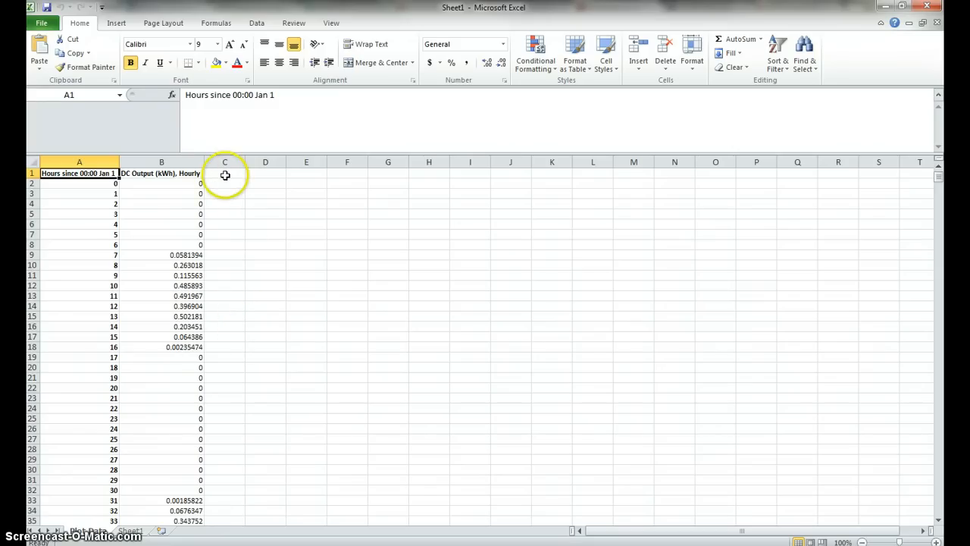
{"action": "mouse_move", "coordinate": [220, 313]}
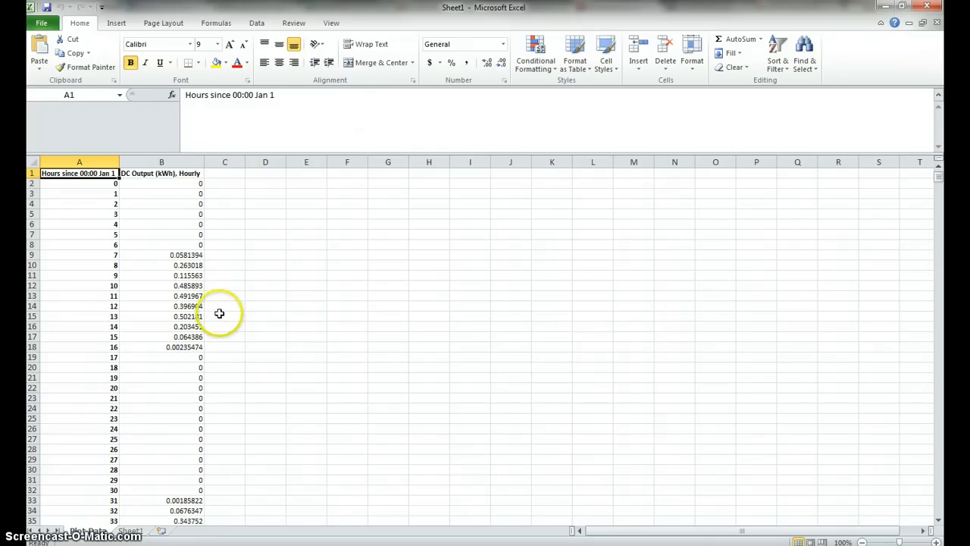
{"action": "mouse_move", "coordinate": [454, 276]}
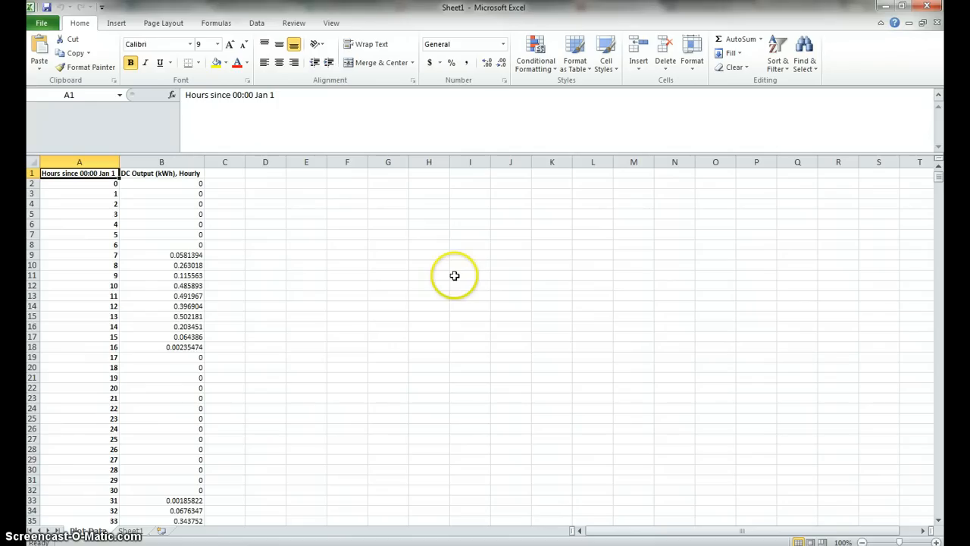
{"action": "mouse_move", "coordinate": [317, 364]}
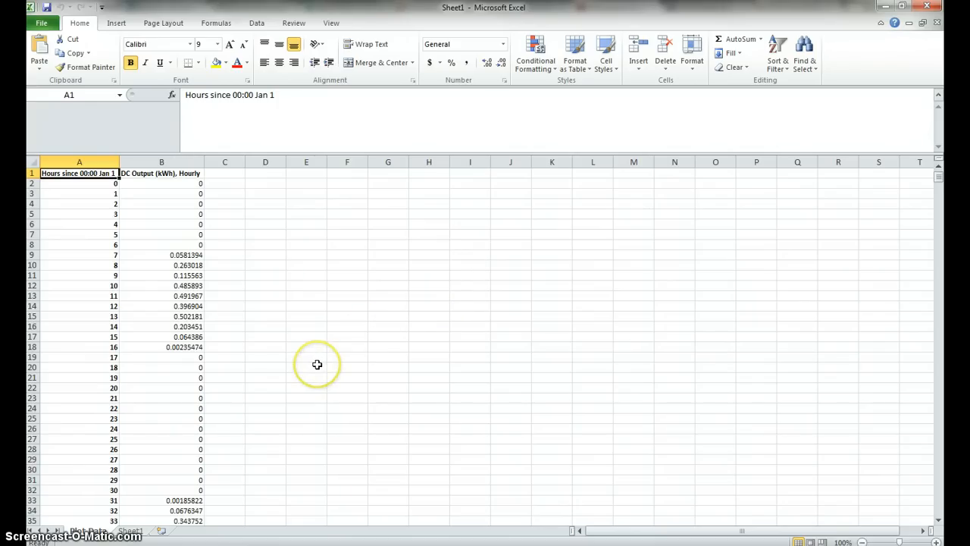
{"action": "mouse_move", "coordinate": [334, 391]}
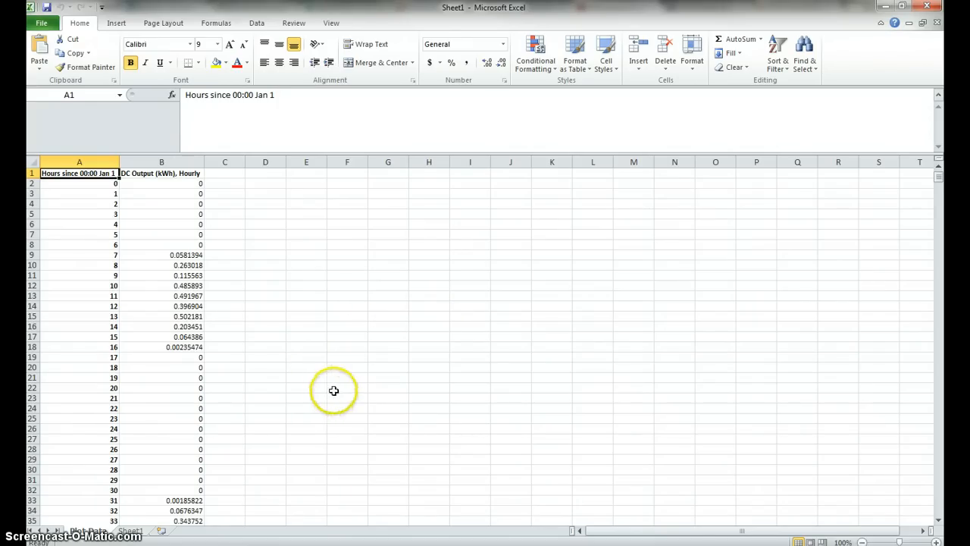
{"action": "mouse_move", "coordinate": [336, 394]}
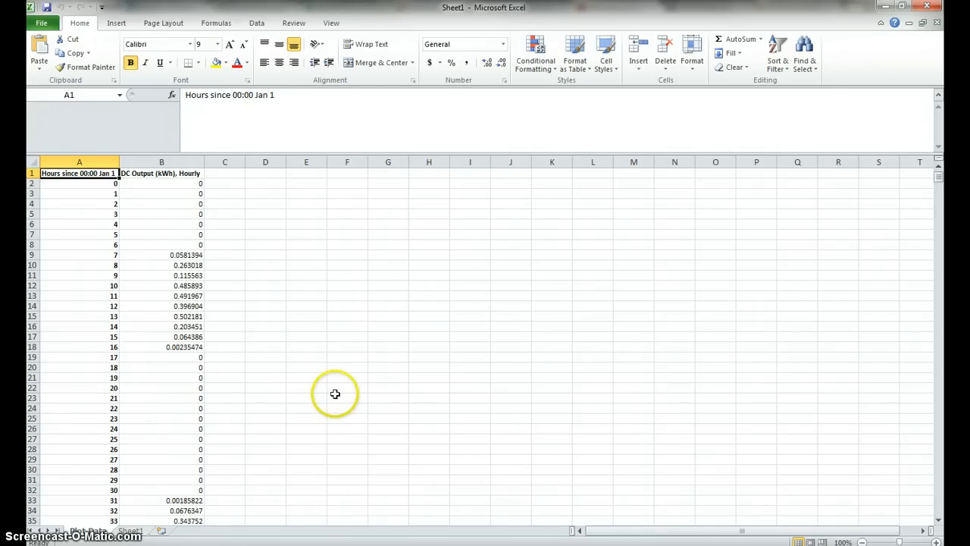
{"action": "mouse_move", "coordinate": [311, 491]}
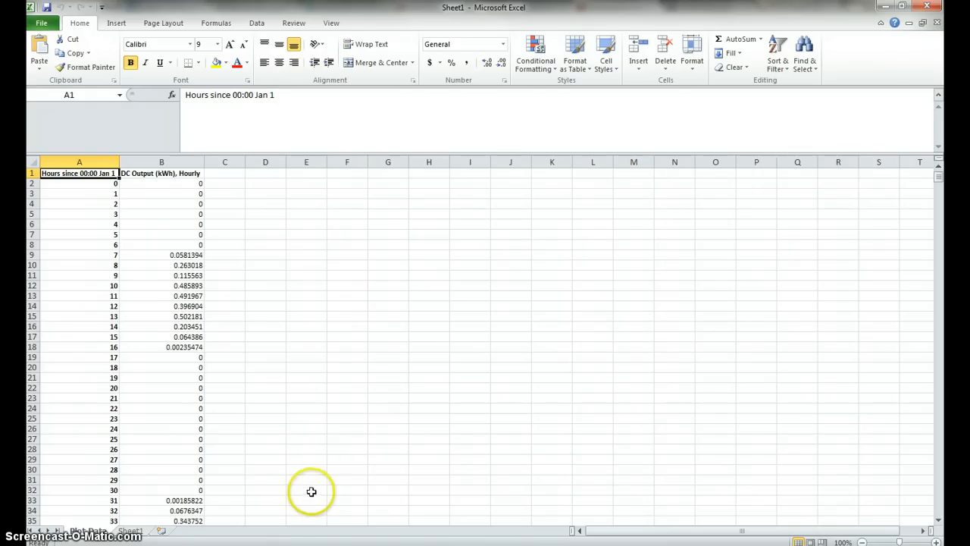